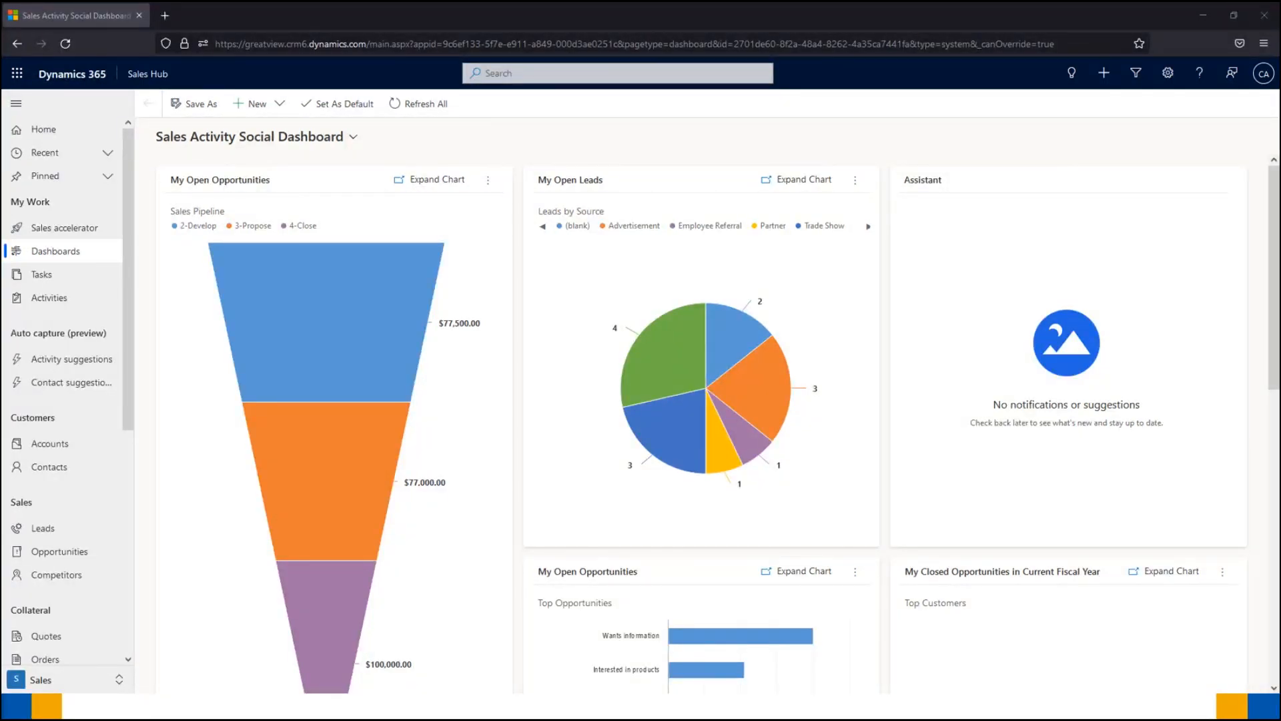
{"action": "mouse_move", "coordinate": [227, 377]}
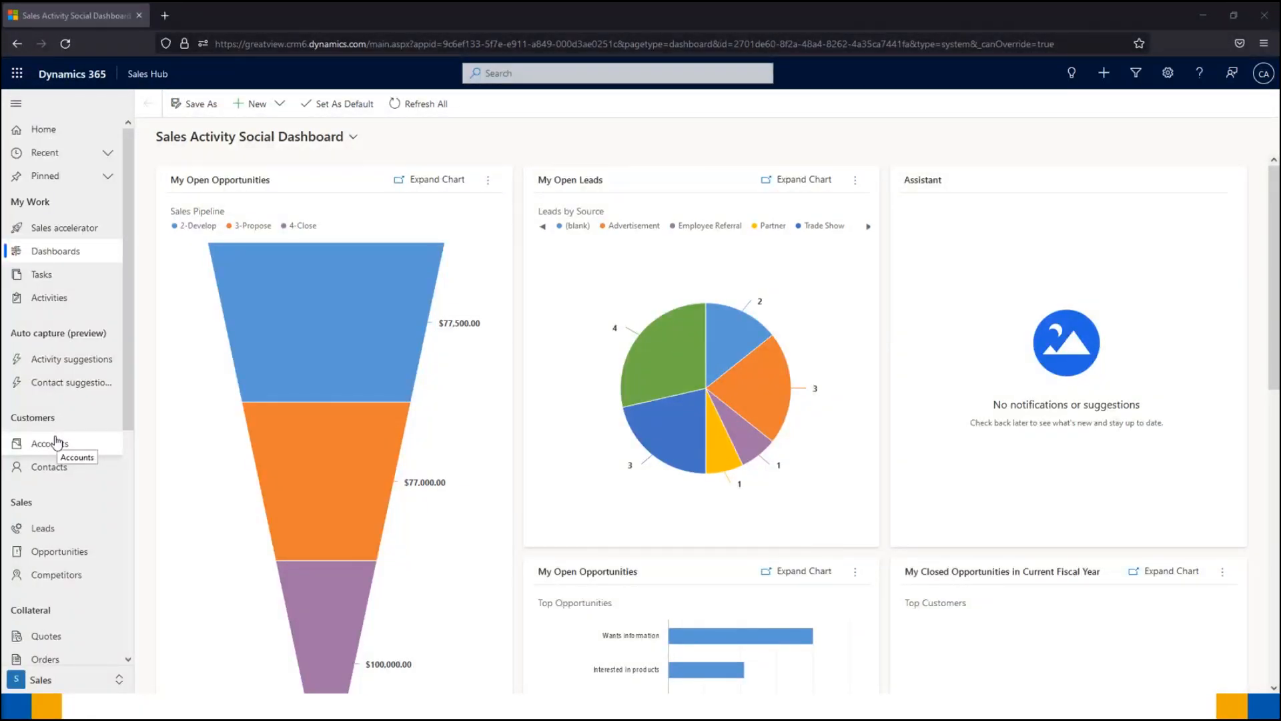
- Open Accounts under Customers to show the 57-record Active Accounts view
{"action": "left_click", "coordinate": [49, 443]}
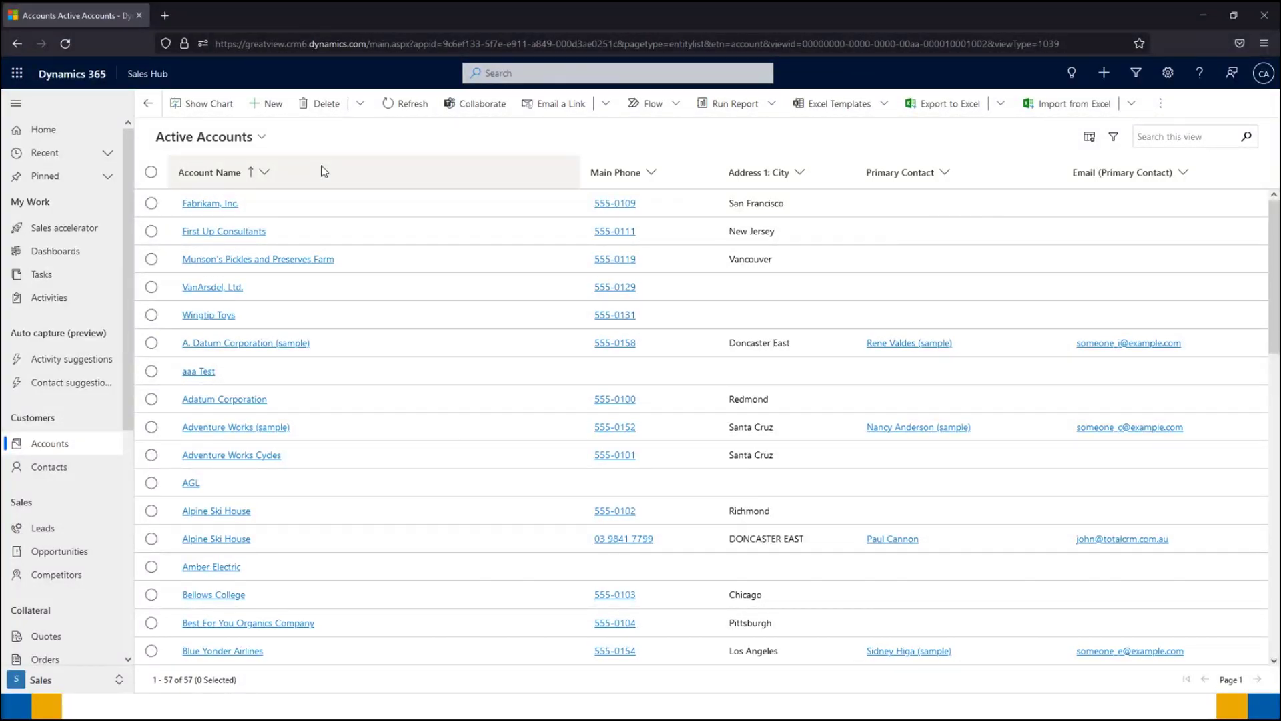
{"action": "mouse_move", "coordinate": [395, 172]}
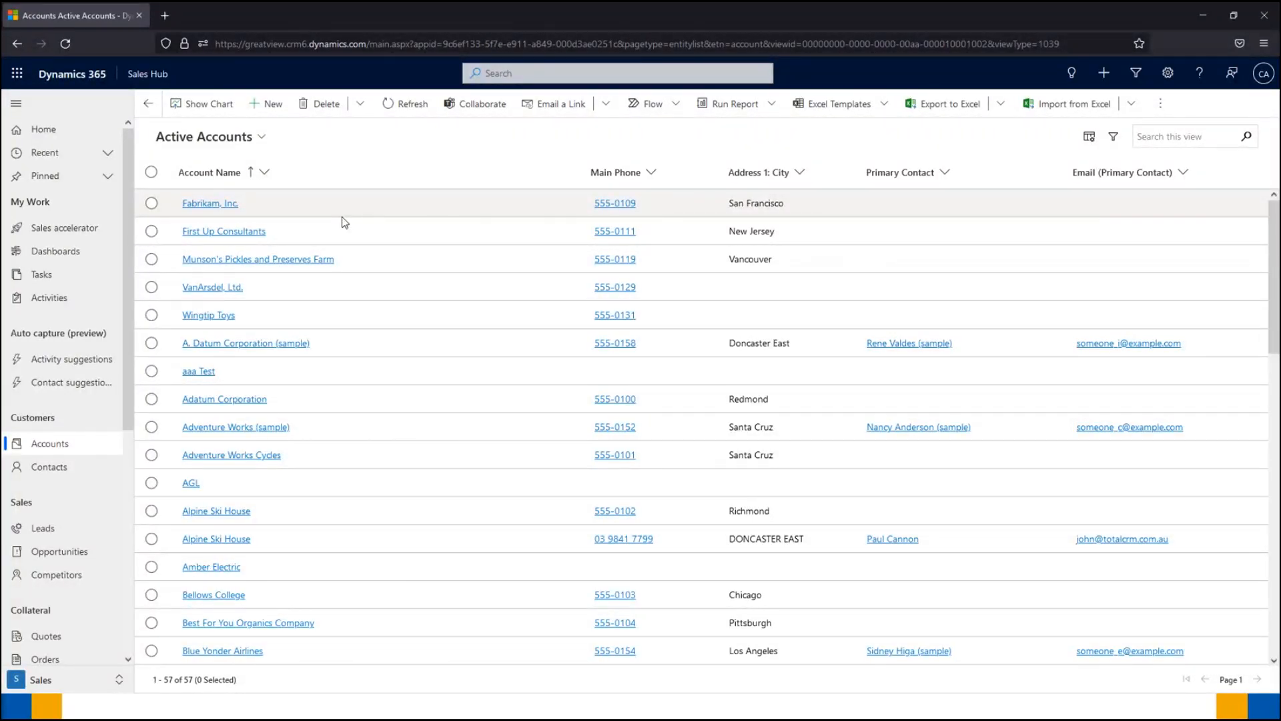
{"action": "left_click", "coordinate": [152, 203]}
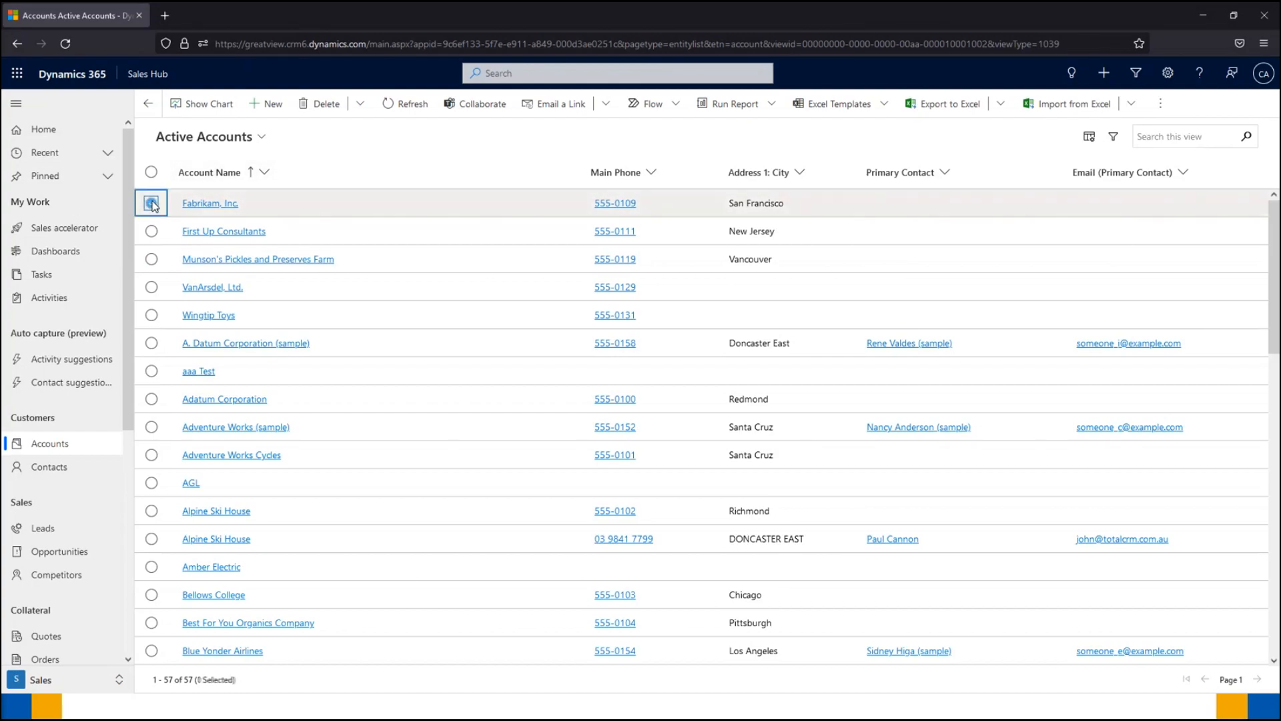
{"action": "left_click", "coordinate": [151, 203]}
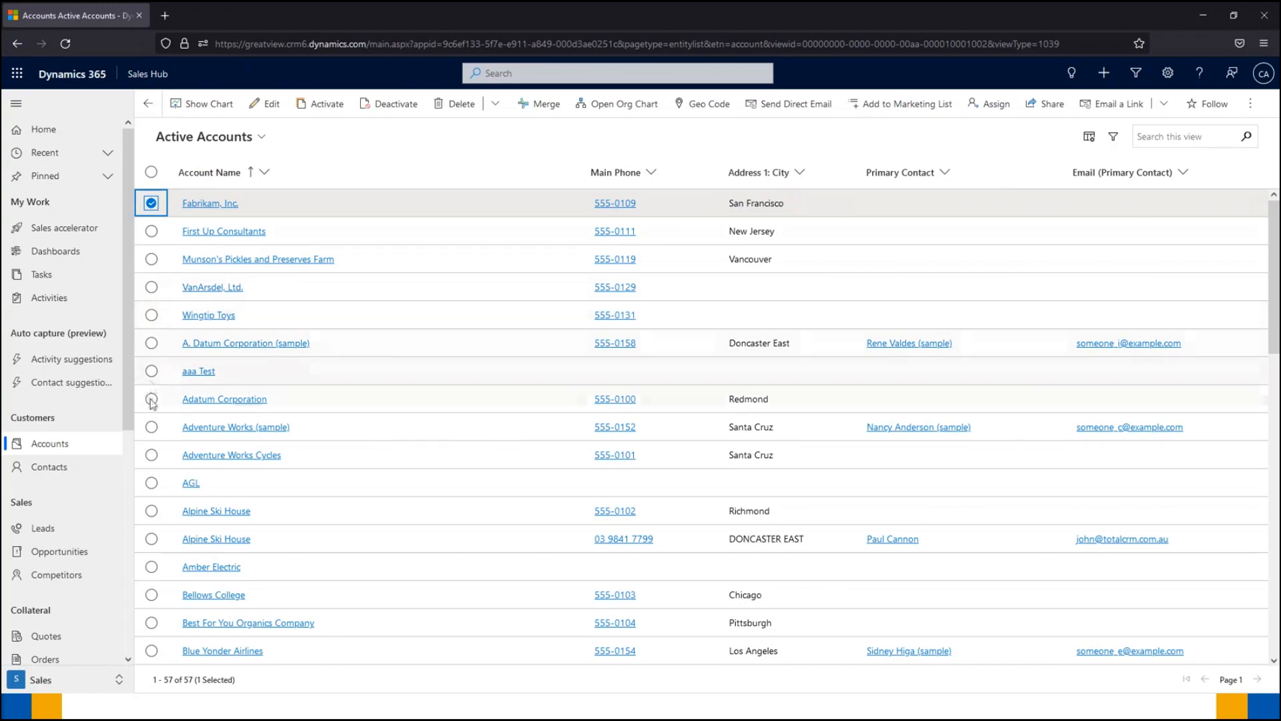
{"action": "left_click", "coordinate": [152, 399]}
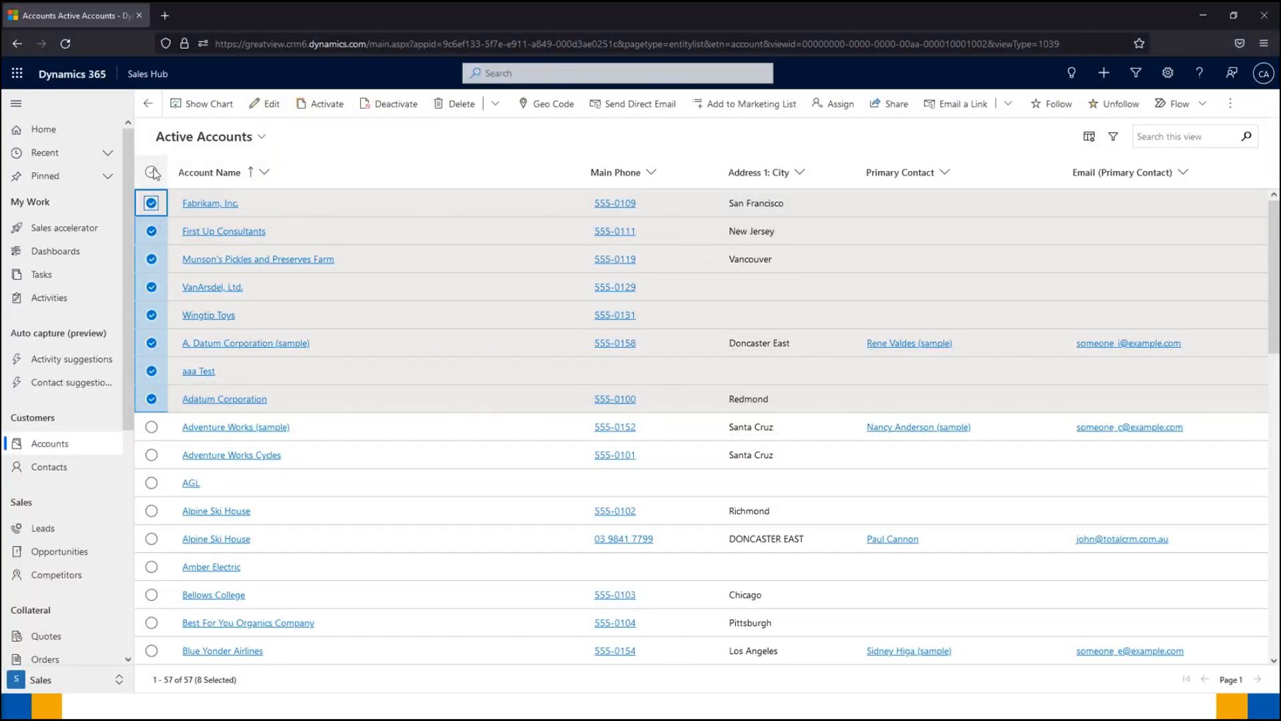
{"action": "left_click", "coordinate": [151, 172]}
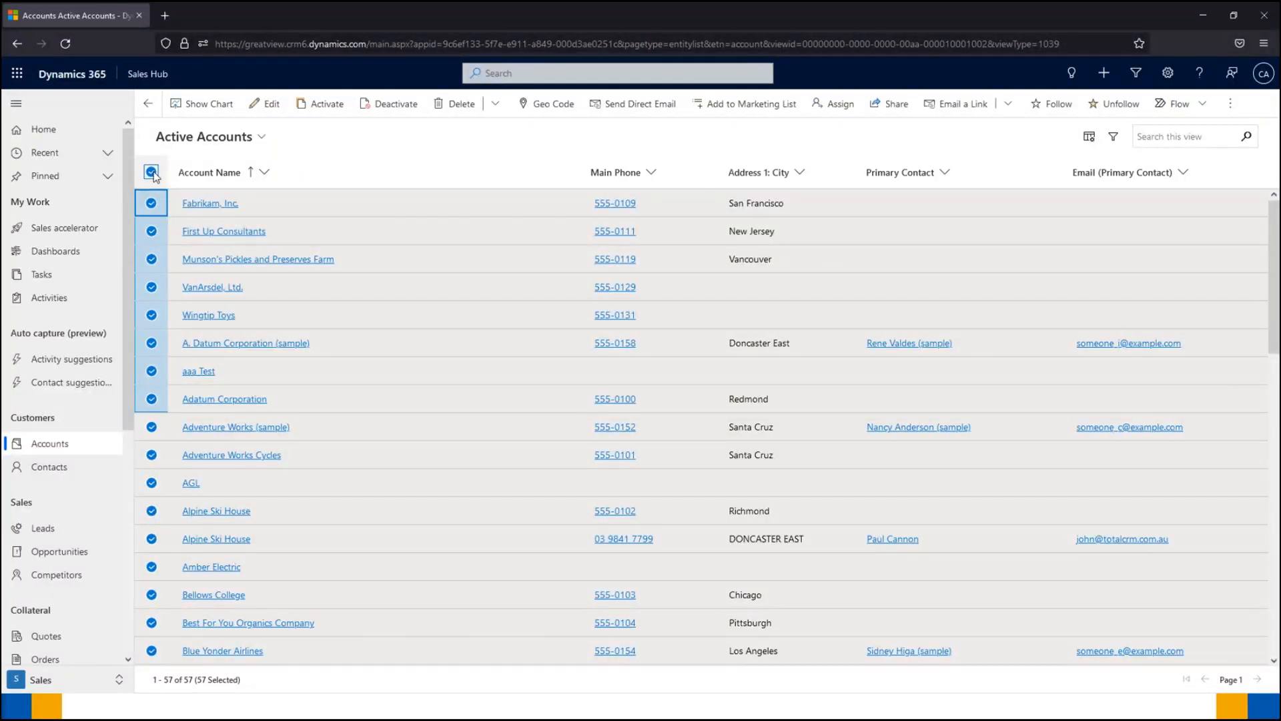
{"action": "left_click", "coordinate": [152, 173]}
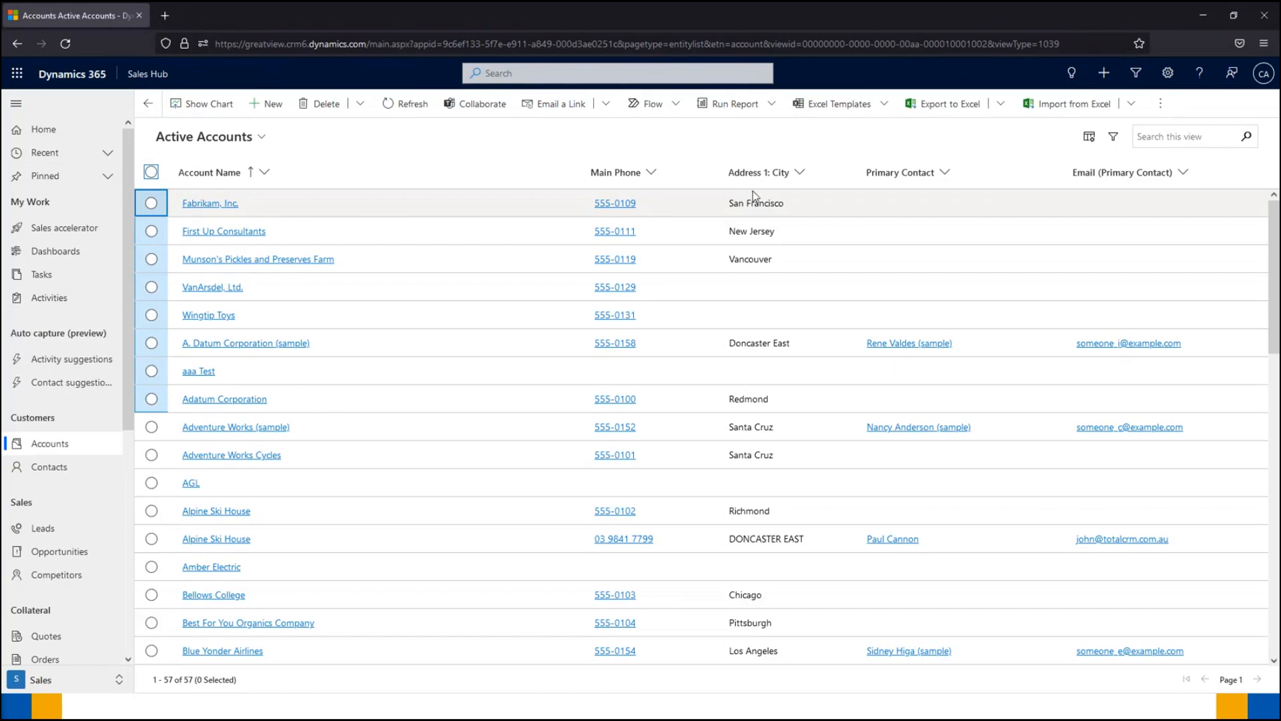
{"action": "mouse_move", "coordinate": [850, 190]}
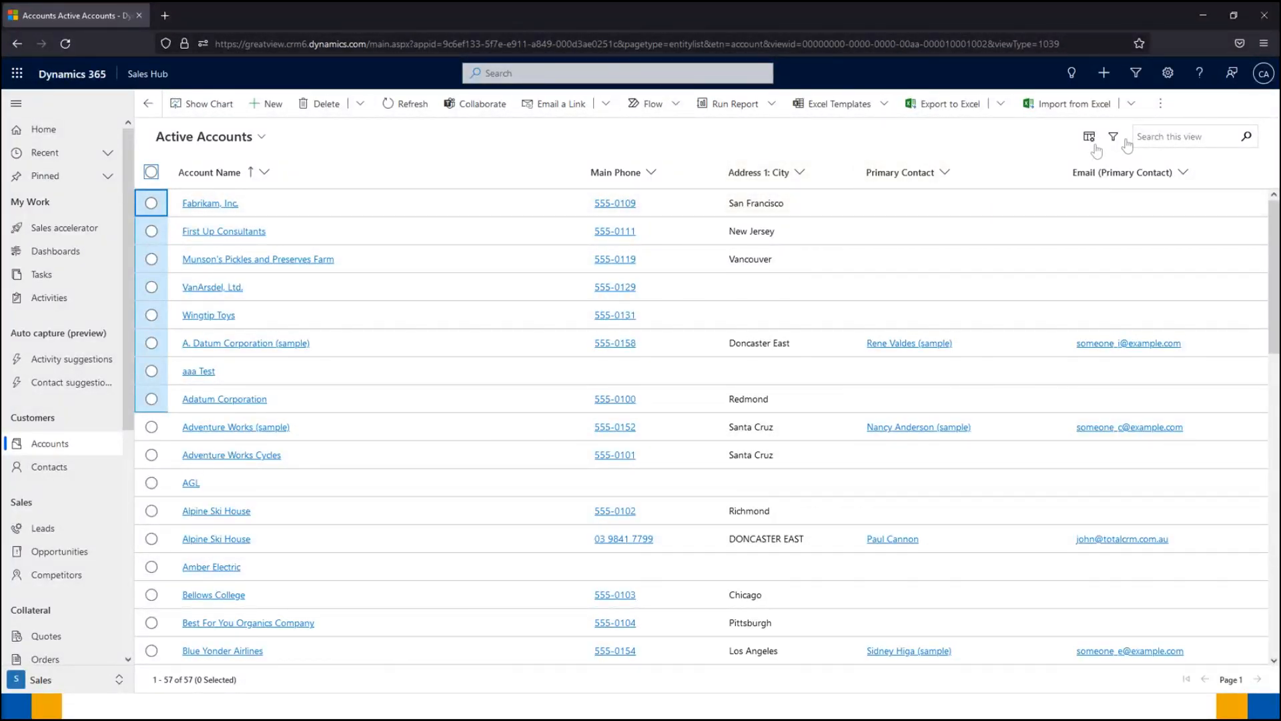
{"action": "mouse_move", "coordinate": [1113, 136]}
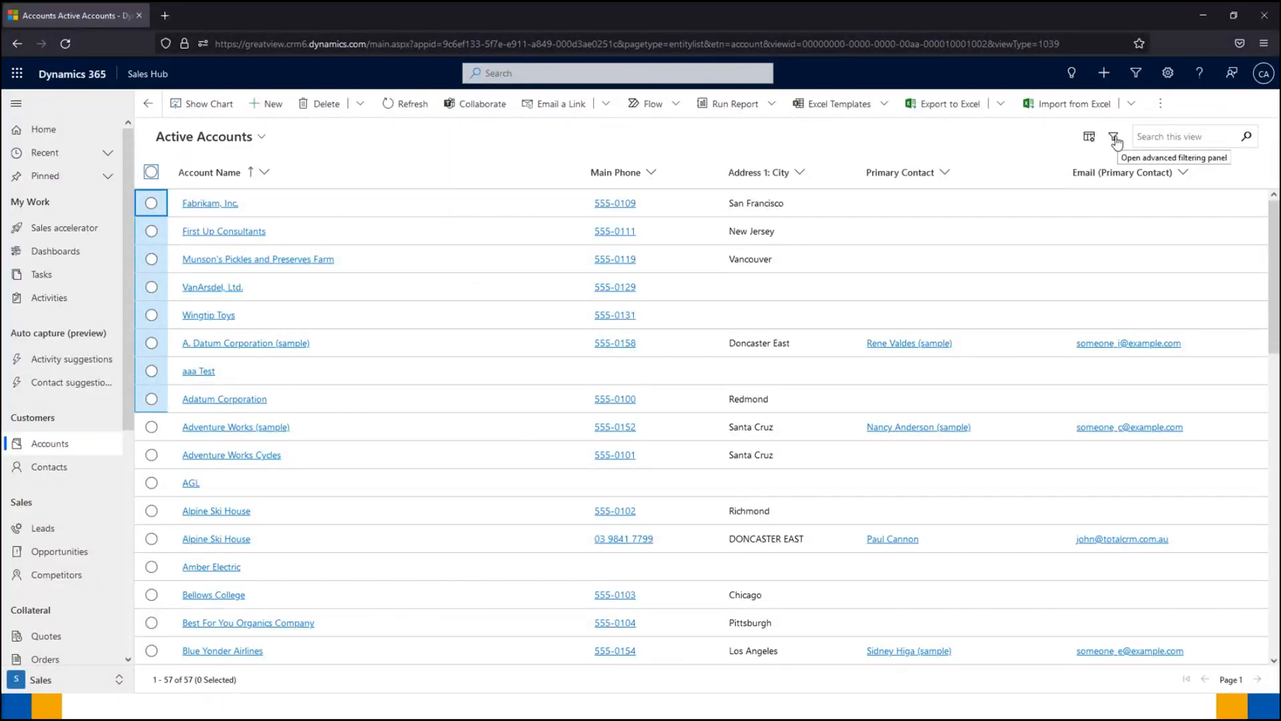
{"action": "mouse_move", "coordinate": [1088, 153]}
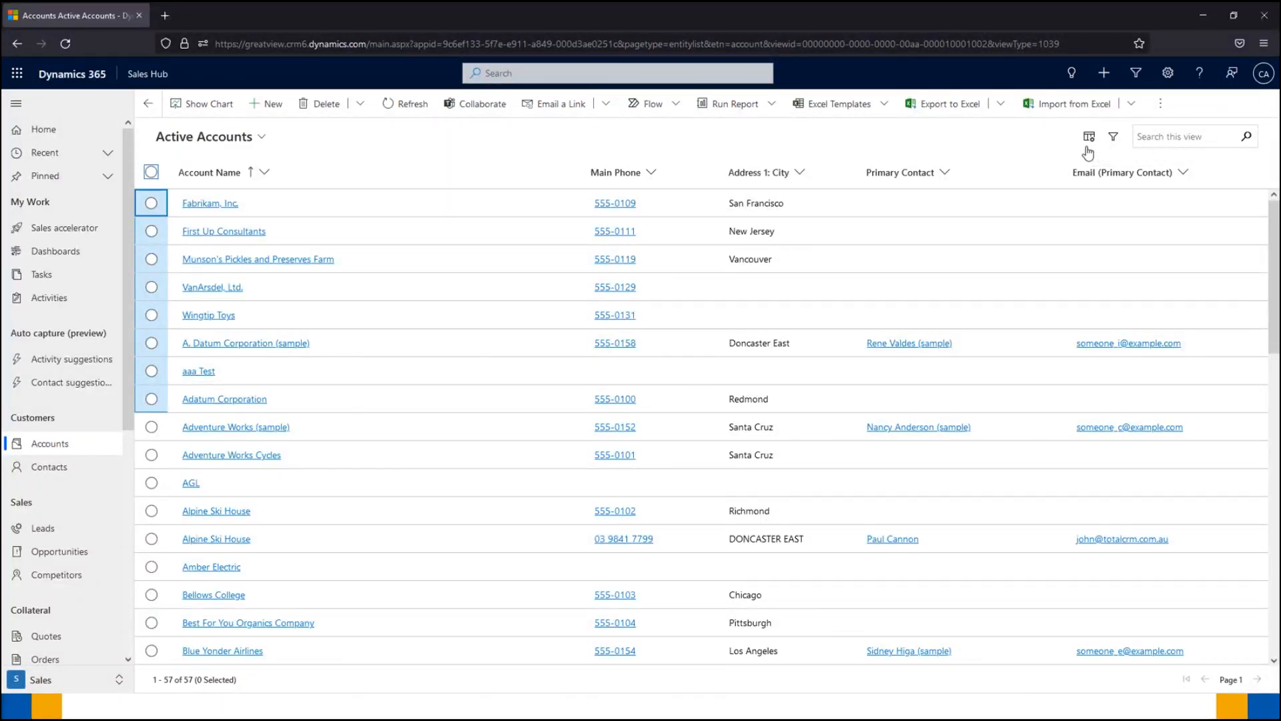
{"action": "mouse_move", "coordinate": [1088, 136]}
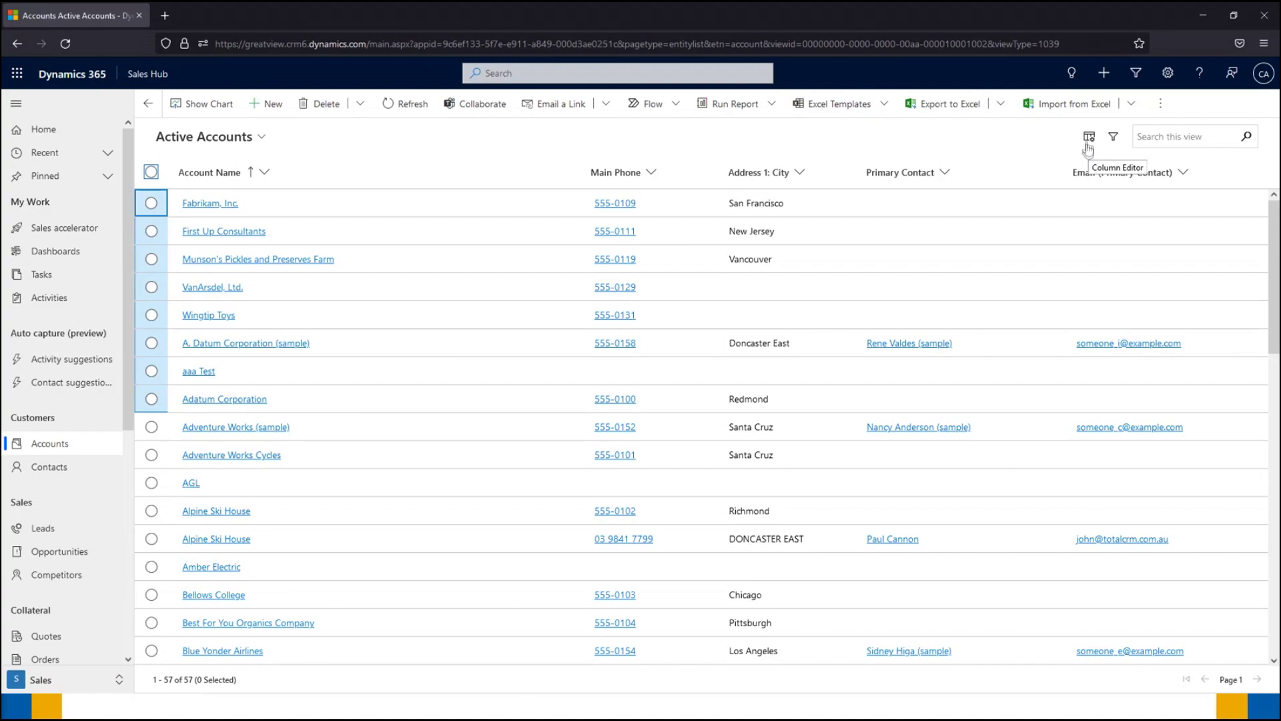
- Open the Edit columns pane and place Primary Contact right after Account Name
{"action": "left_click", "coordinate": [1089, 136]}
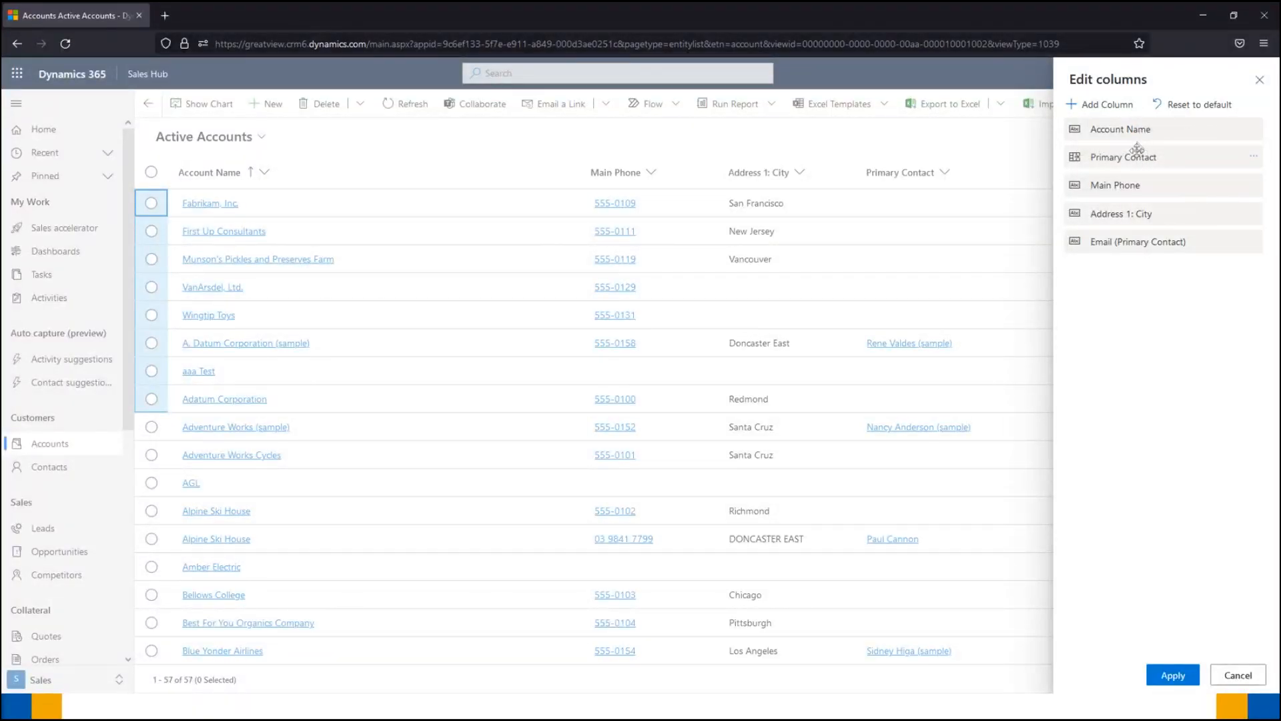
{"action": "mouse_move", "coordinate": [1135, 130]}
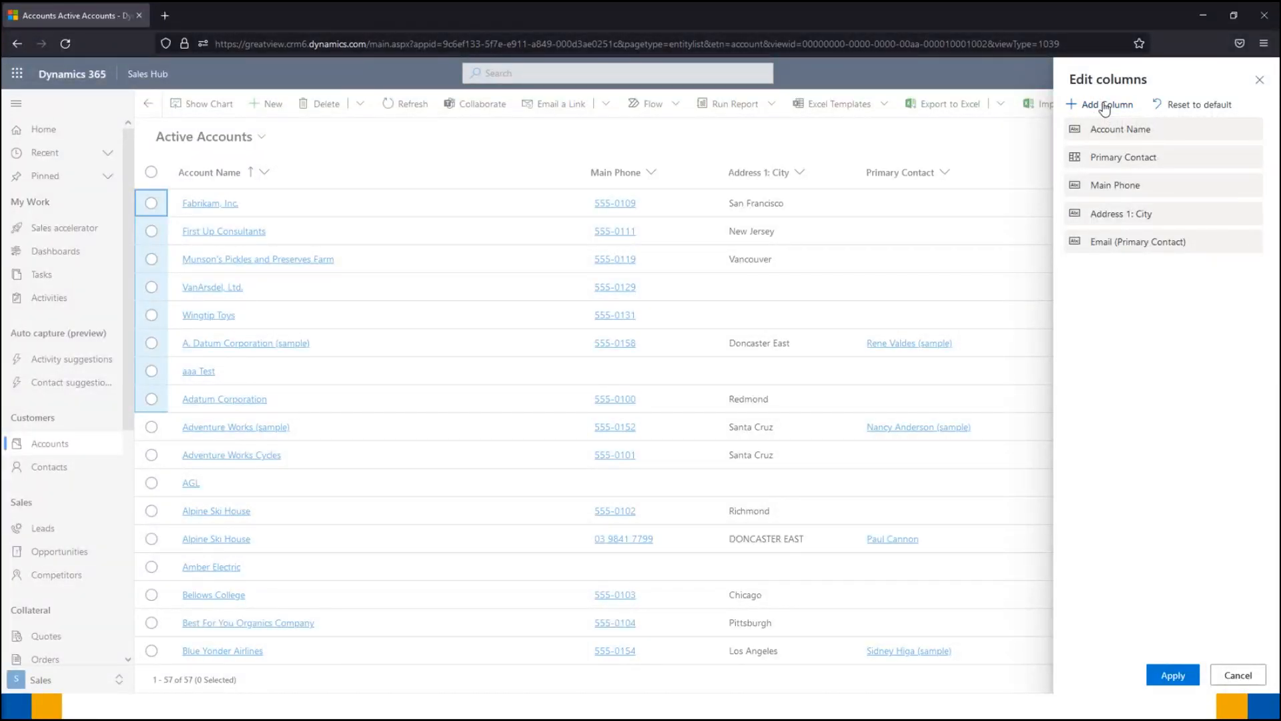
- Add Email Address 2 from the related Primary Contact (Contact) fields and apply it
{"action": "left_click", "coordinate": [1105, 104]}
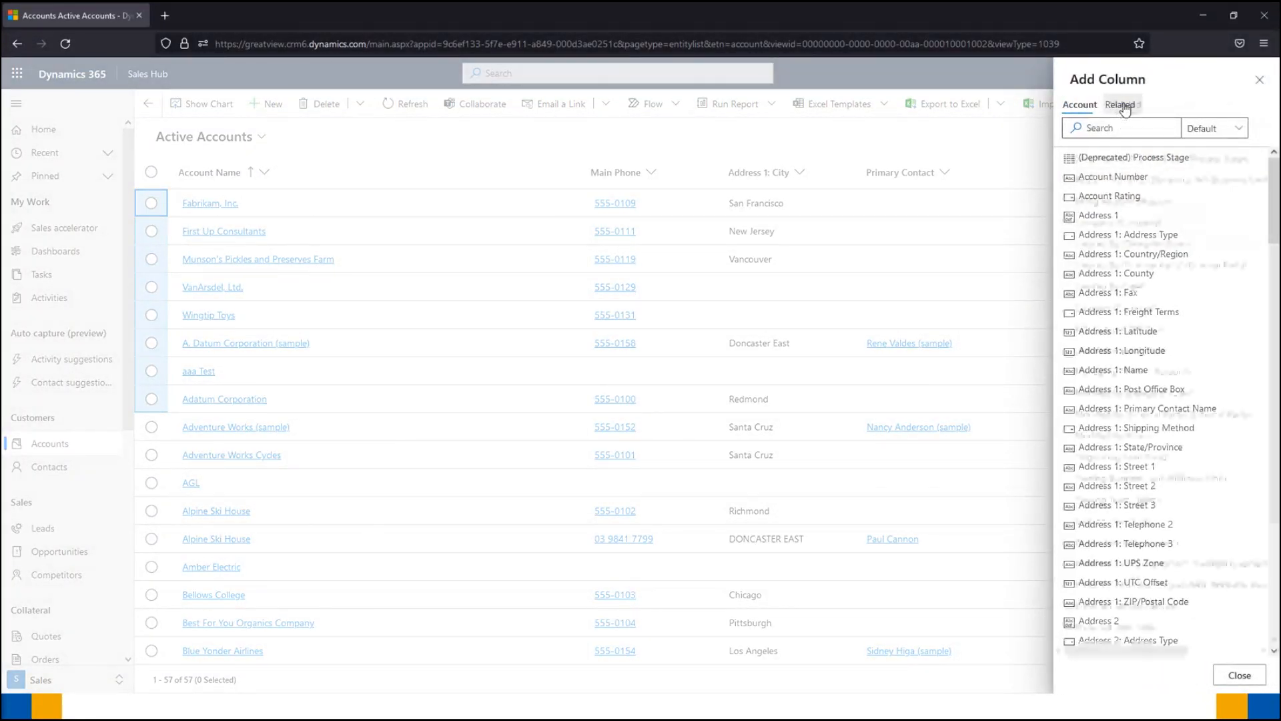
{"action": "left_click", "coordinate": [1121, 105]}
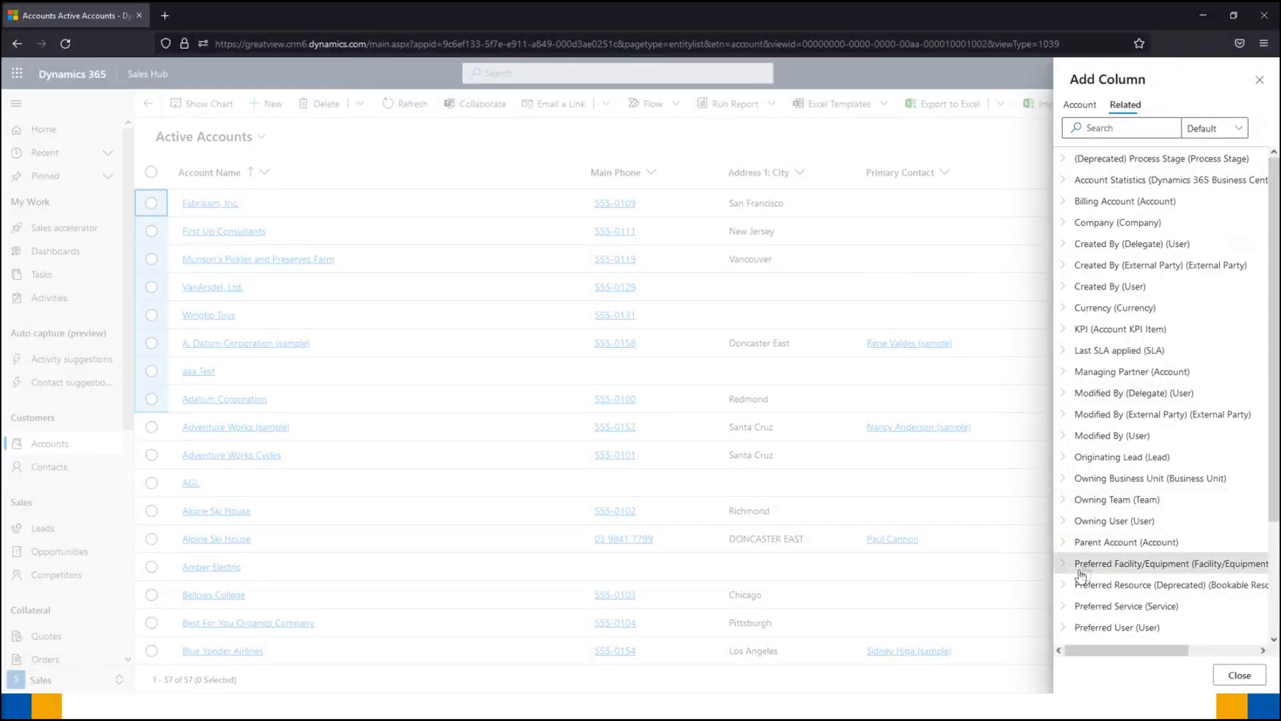
{"action": "scroll", "scroll_direction": "down", "scroll_amount": 3}
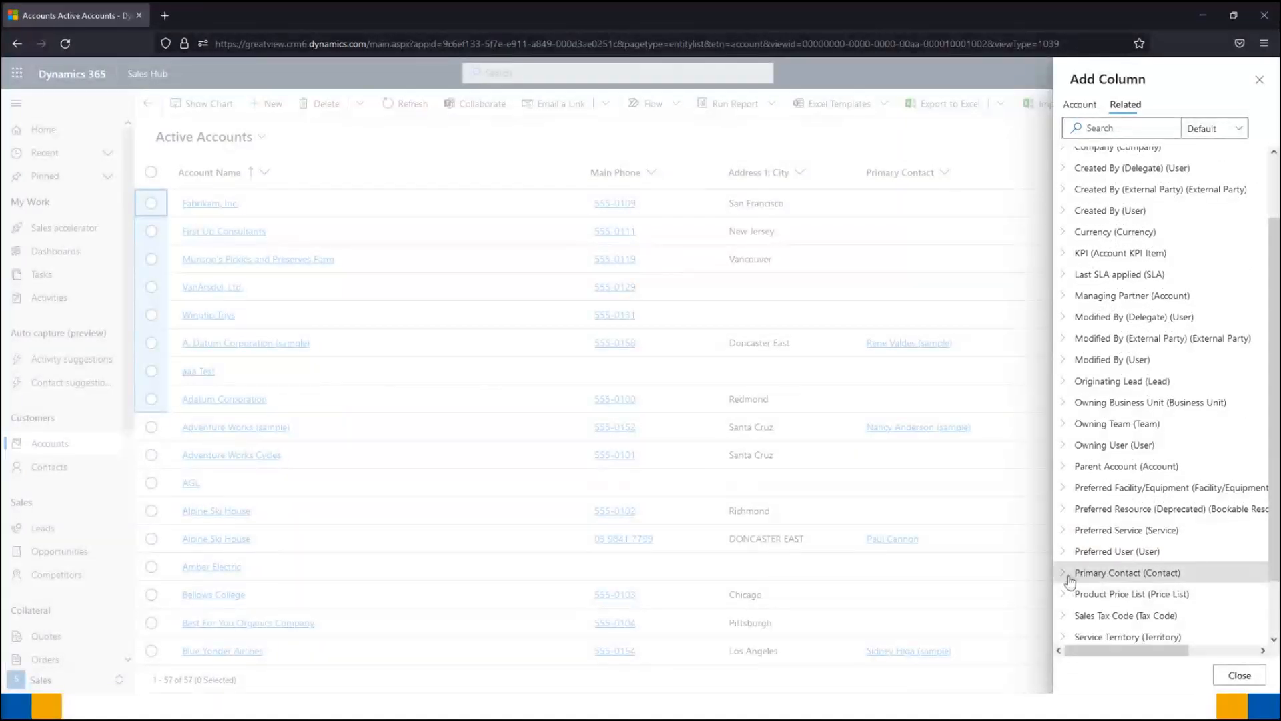
{"action": "left_click", "coordinate": [1064, 571]}
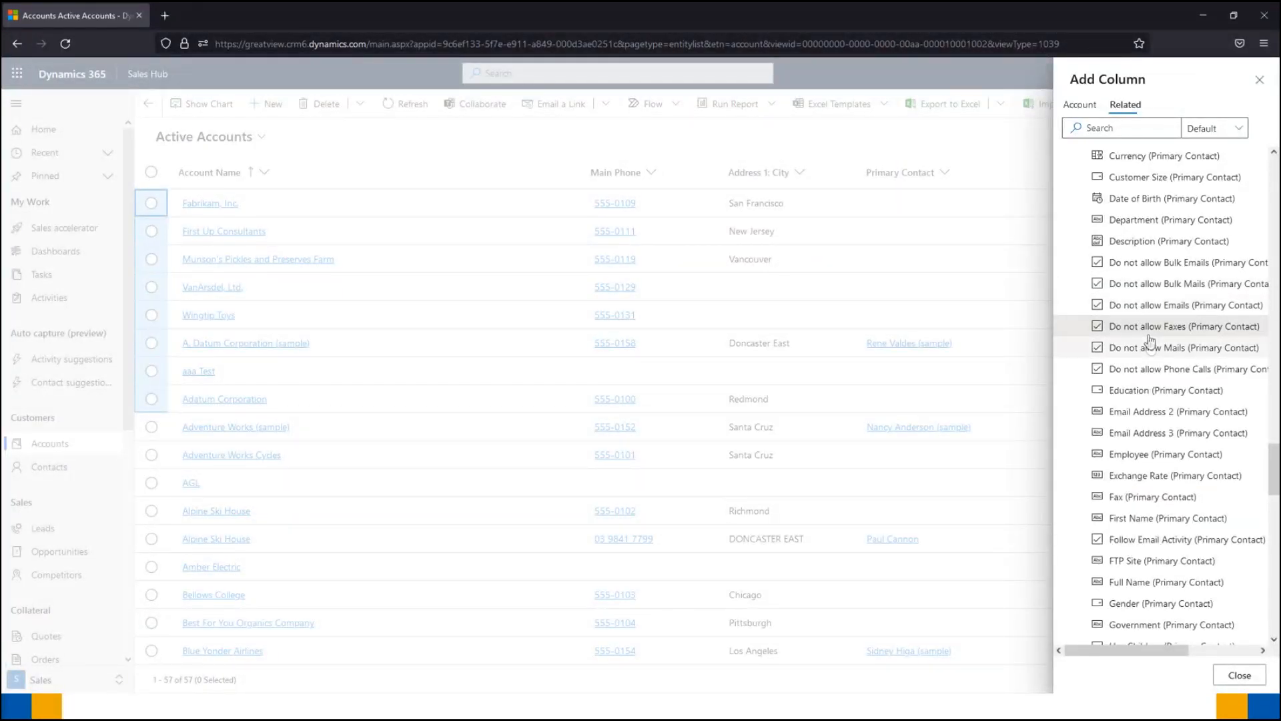
{"action": "mouse_move", "coordinate": [1144, 417]}
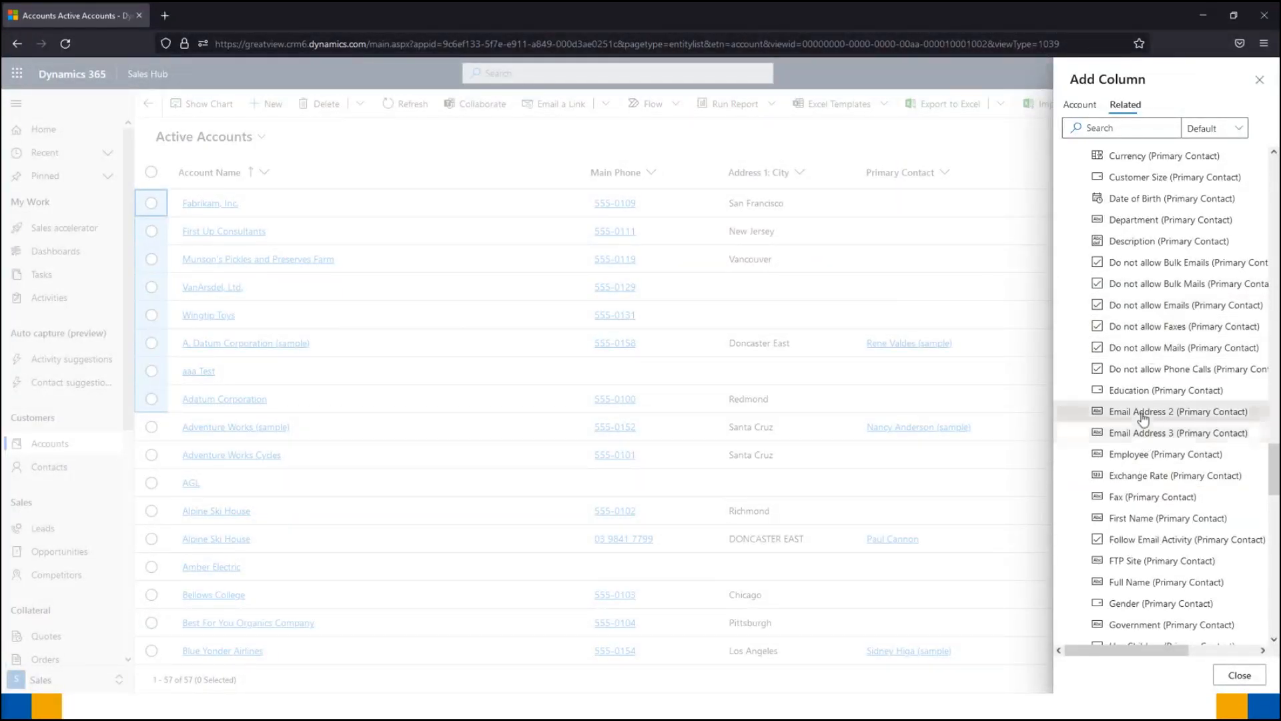
{"action": "scroll", "scroll_direction": "down", "scroll_amount": 3}
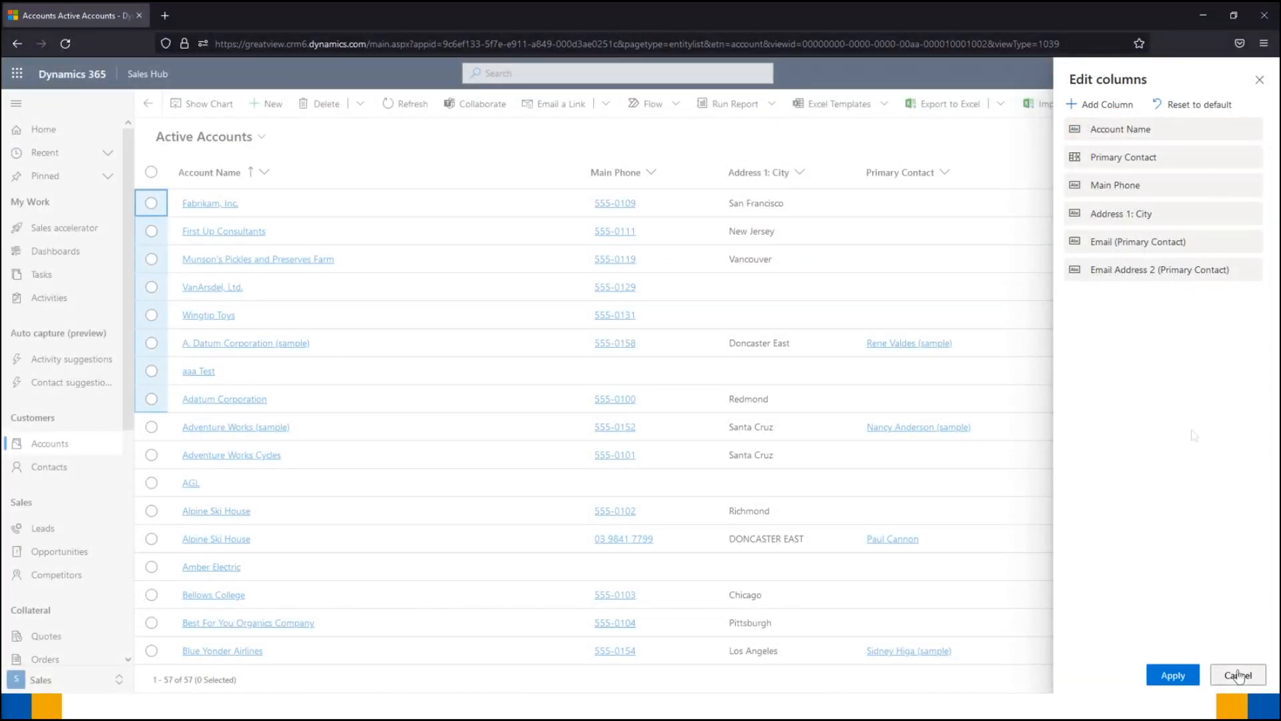
{"action": "mouse_move", "coordinate": [1131, 270]}
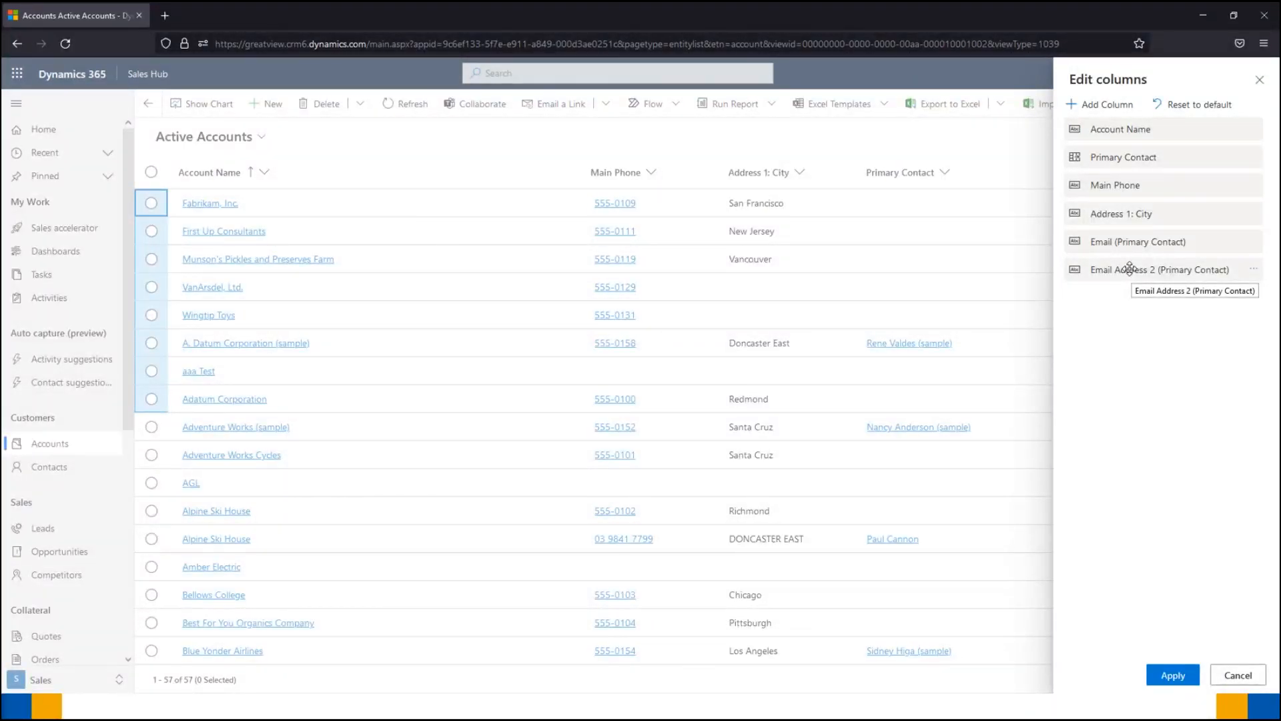
{"action": "left_click", "coordinate": [1172, 674]}
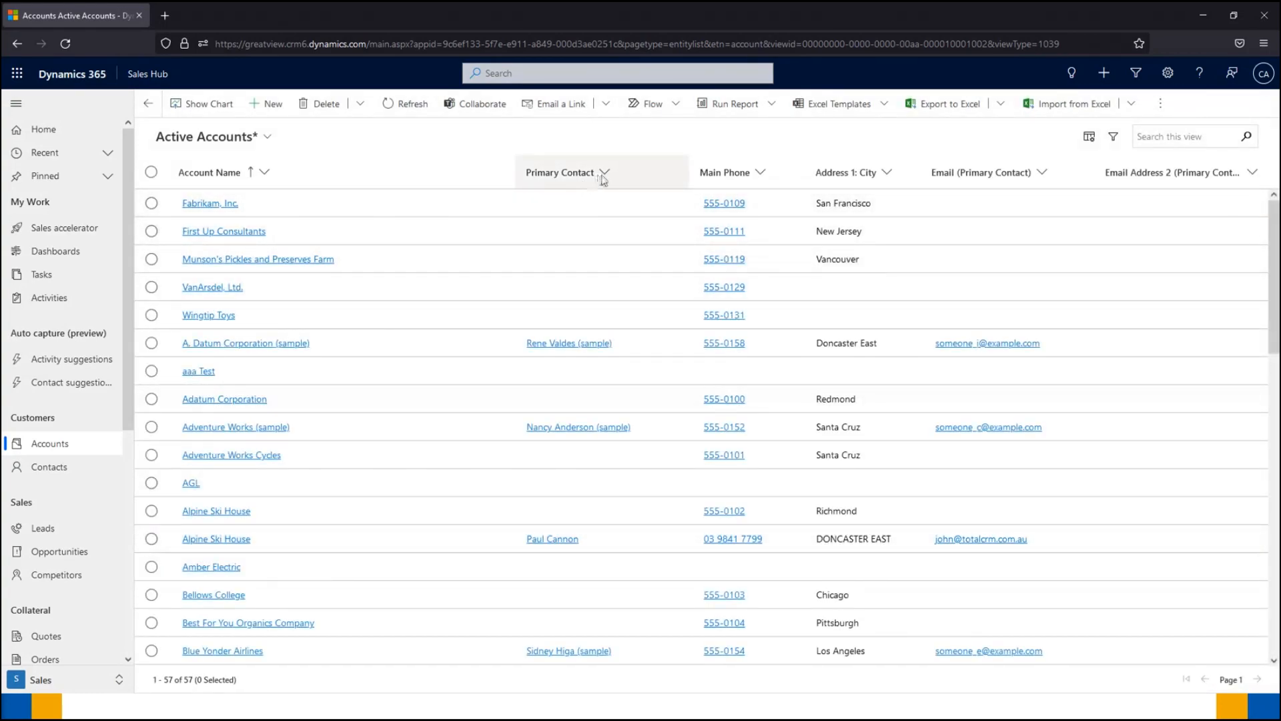
{"action": "mouse_move", "coordinate": [1180, 179]}
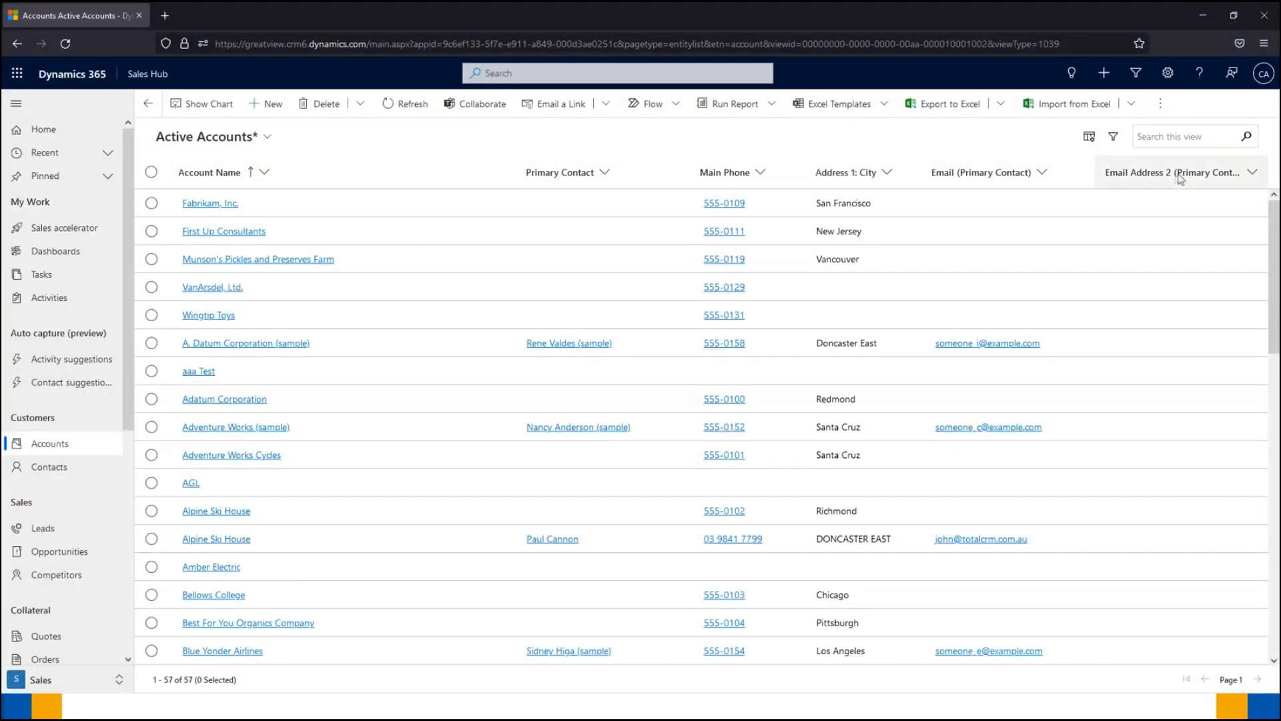
{"action": "mouse_move", "coordinate": [1177, 171]}
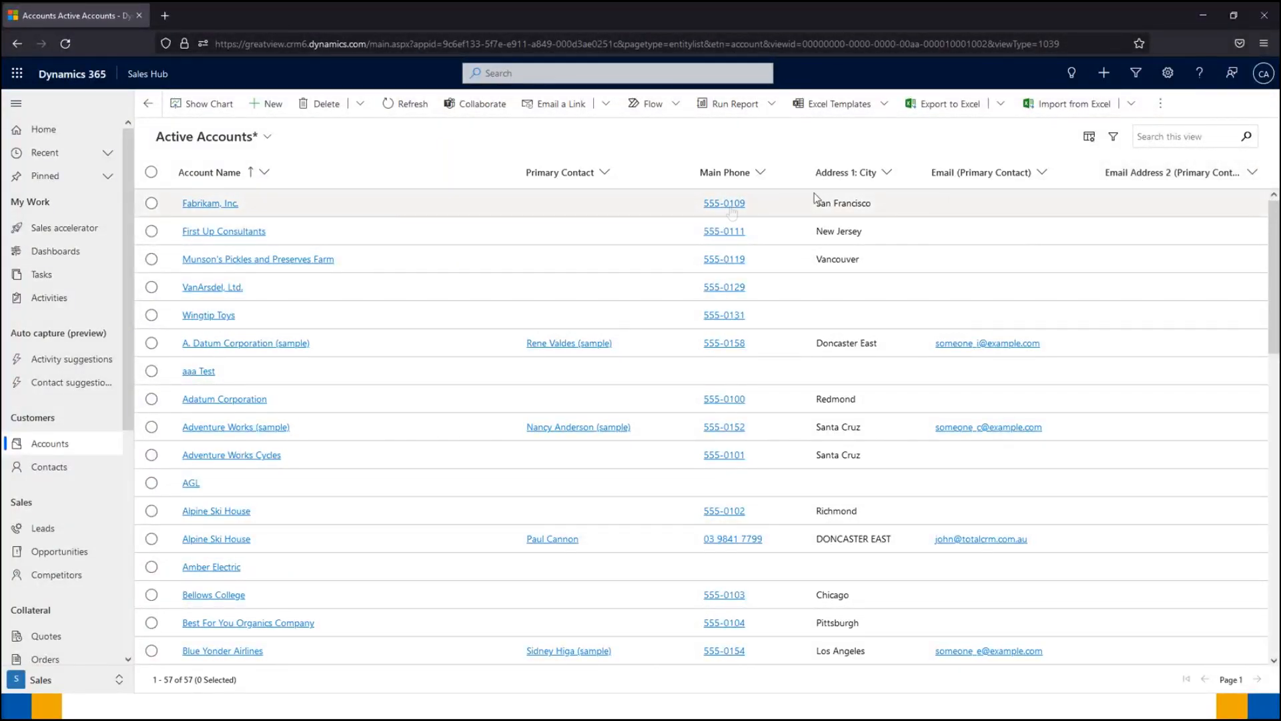
{"action": "mouse_move", "coordinate": [601, 171]}
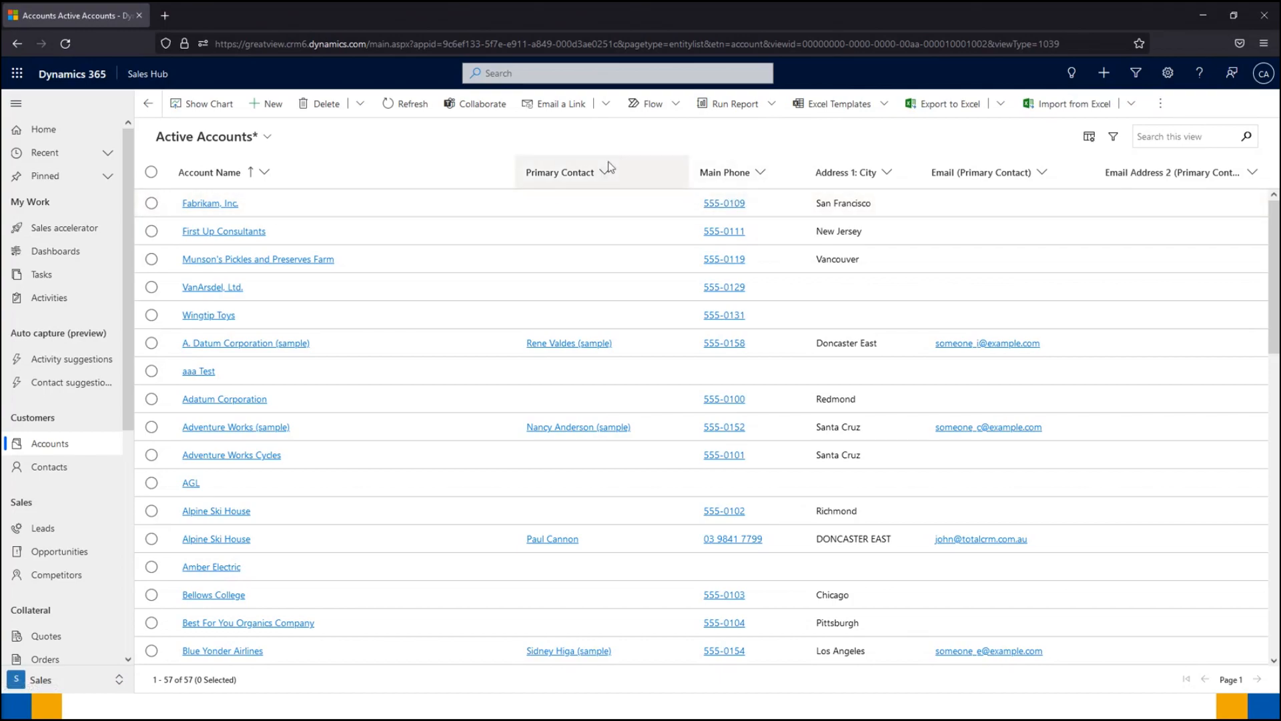
{"action": "mouse_move", "coordinate": [601, 172]}
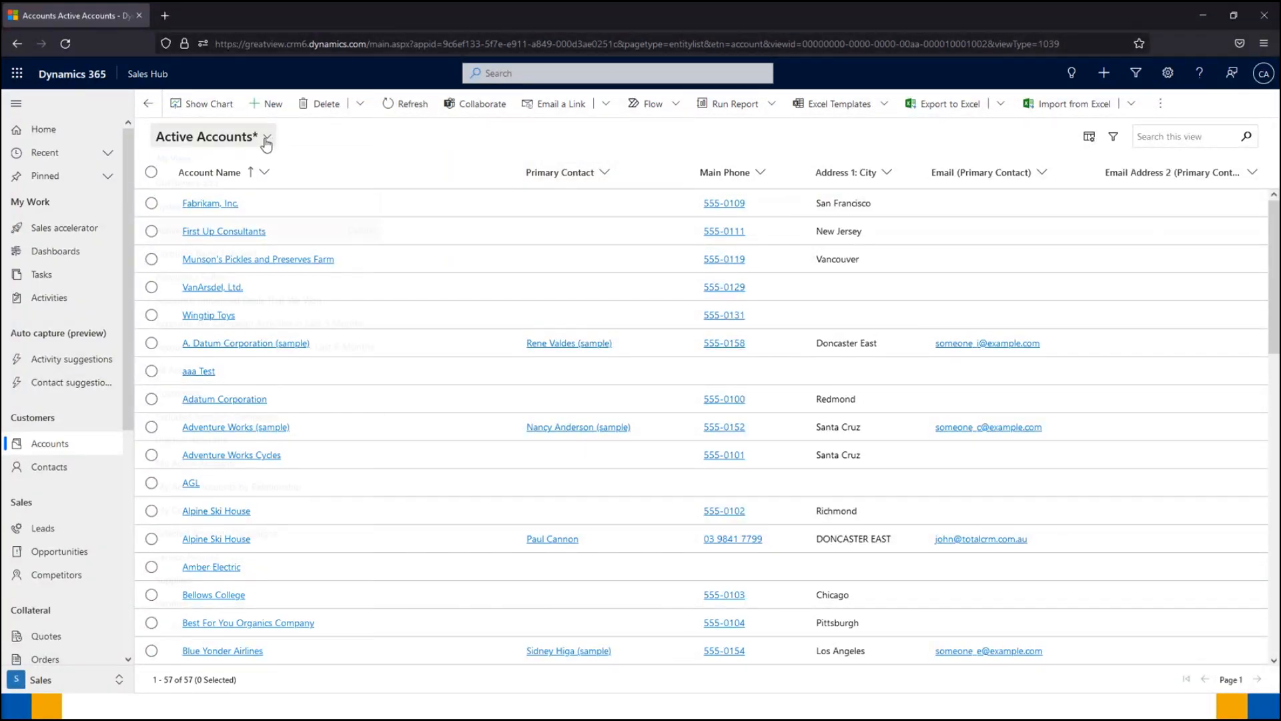
- Select My Active Accounts in the view selector, showing 20 accounts instead of 57
{"action": "left_click", "coordinate": [266, 139]}
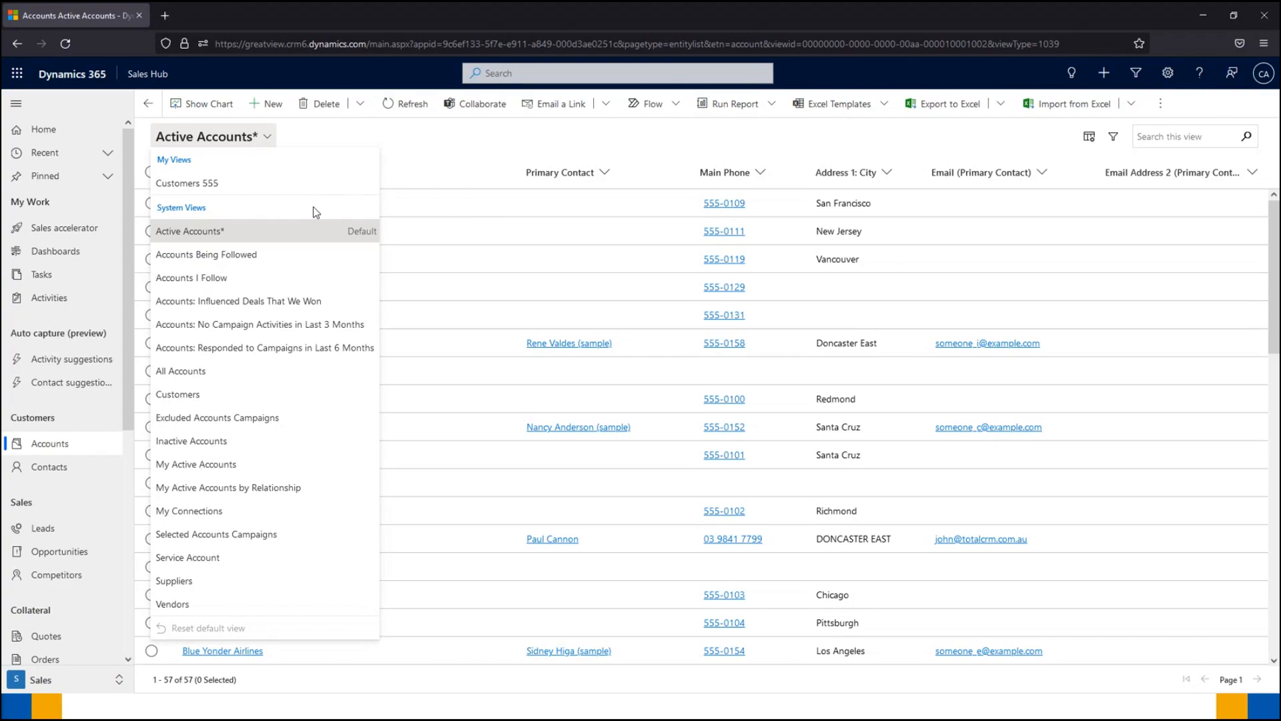
{"action": "mouse_move", "coordinate": [337, 233]}
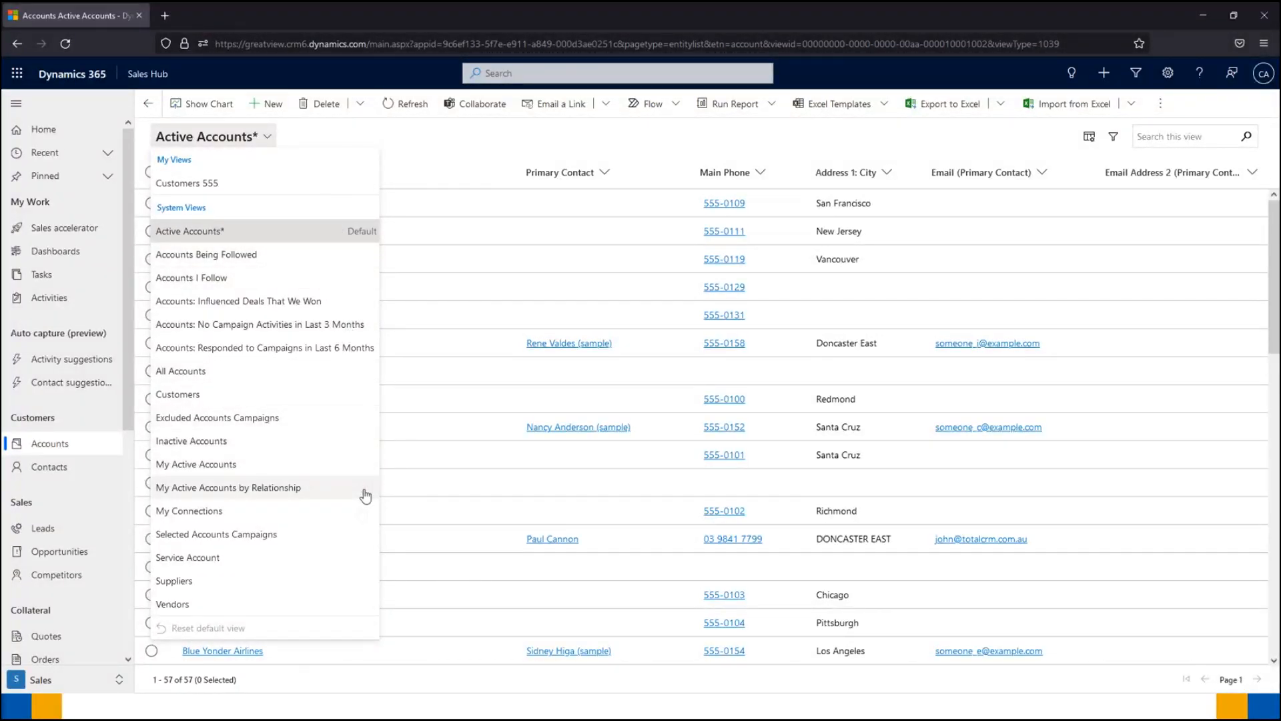
{"action": "mouse_move", "coordinate": [363, 510]}
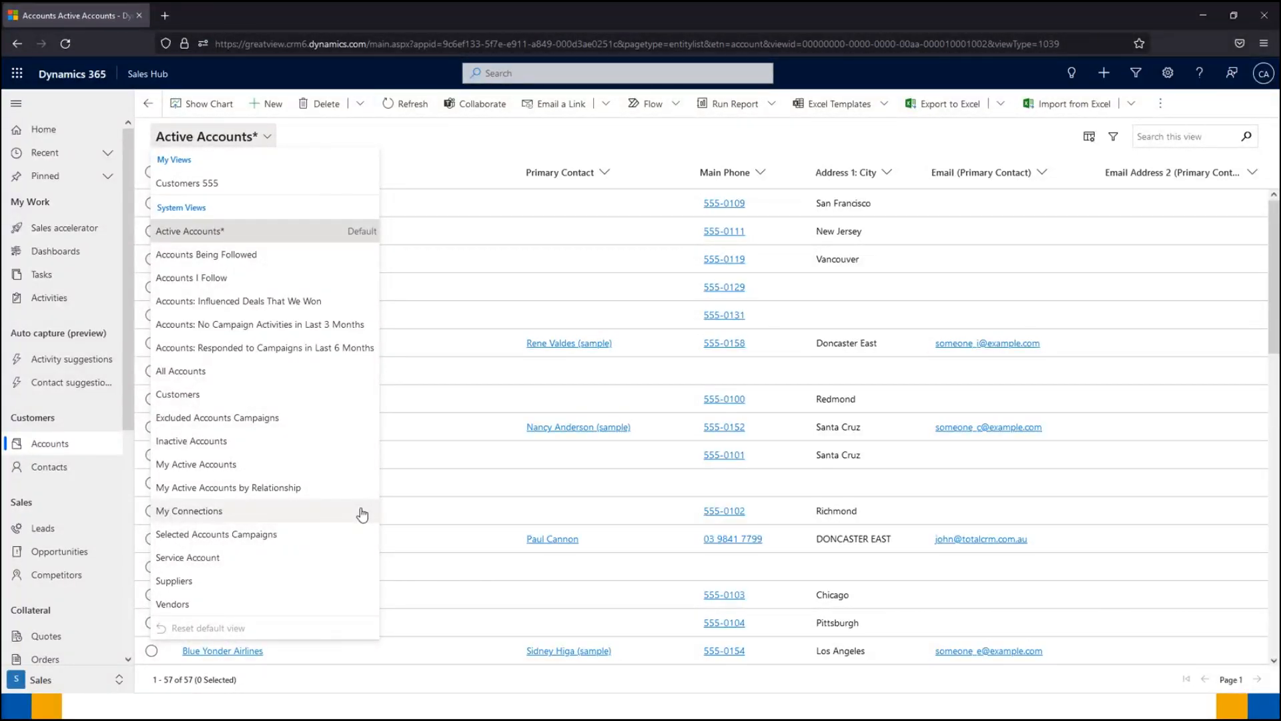
{"action": "mouse_move", "coordinate": [287, 498]}
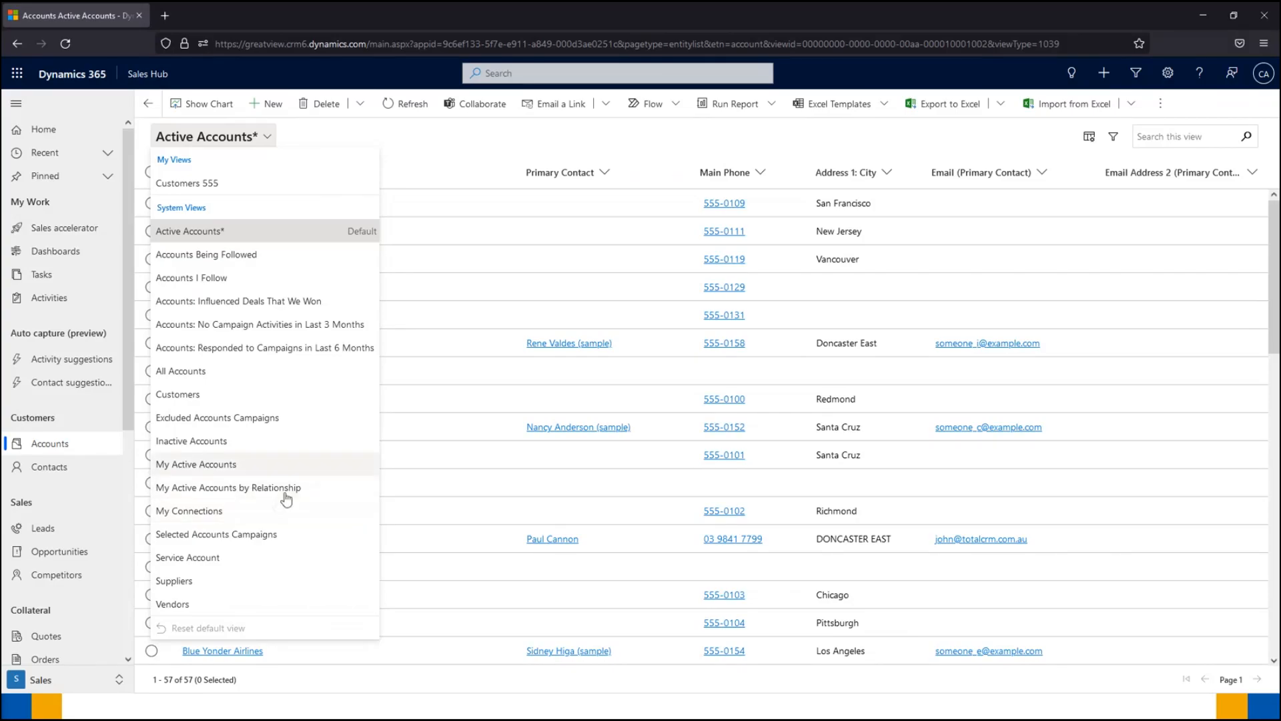
{"action": "mouse_move", "coordinate": [243, 464]}
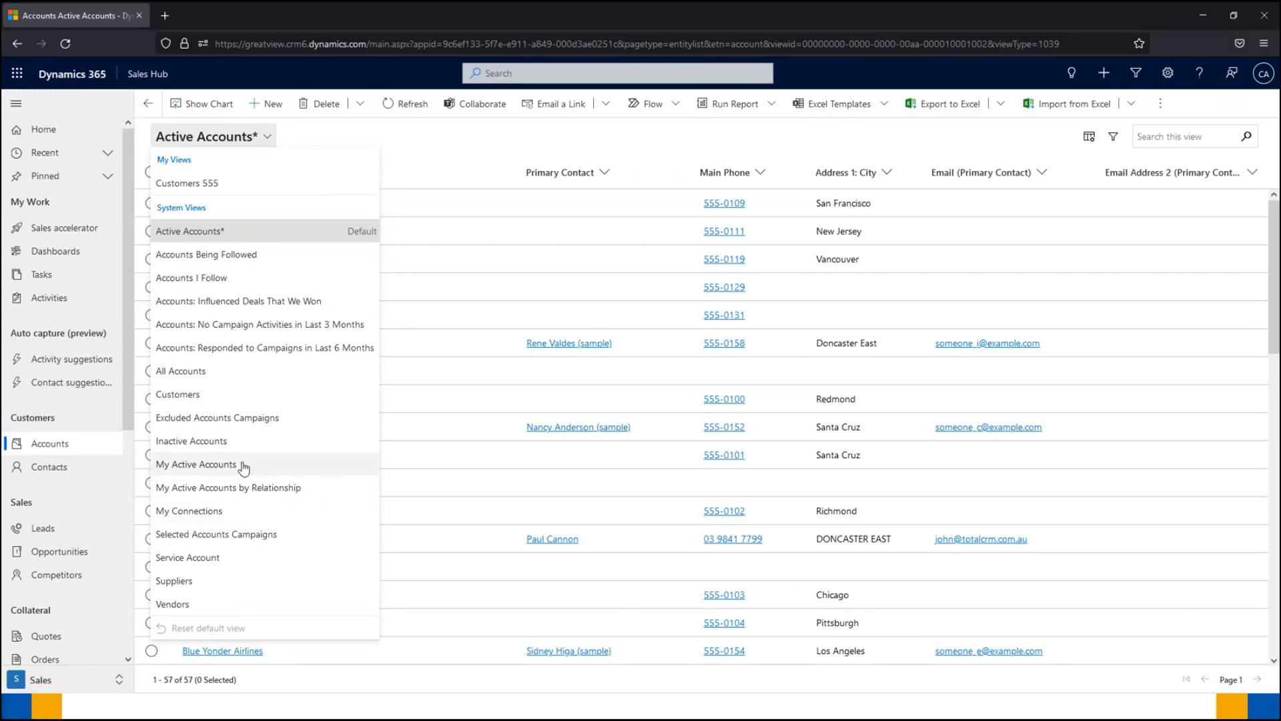
{"action": "left_click", "coordinate": [196, 464]}
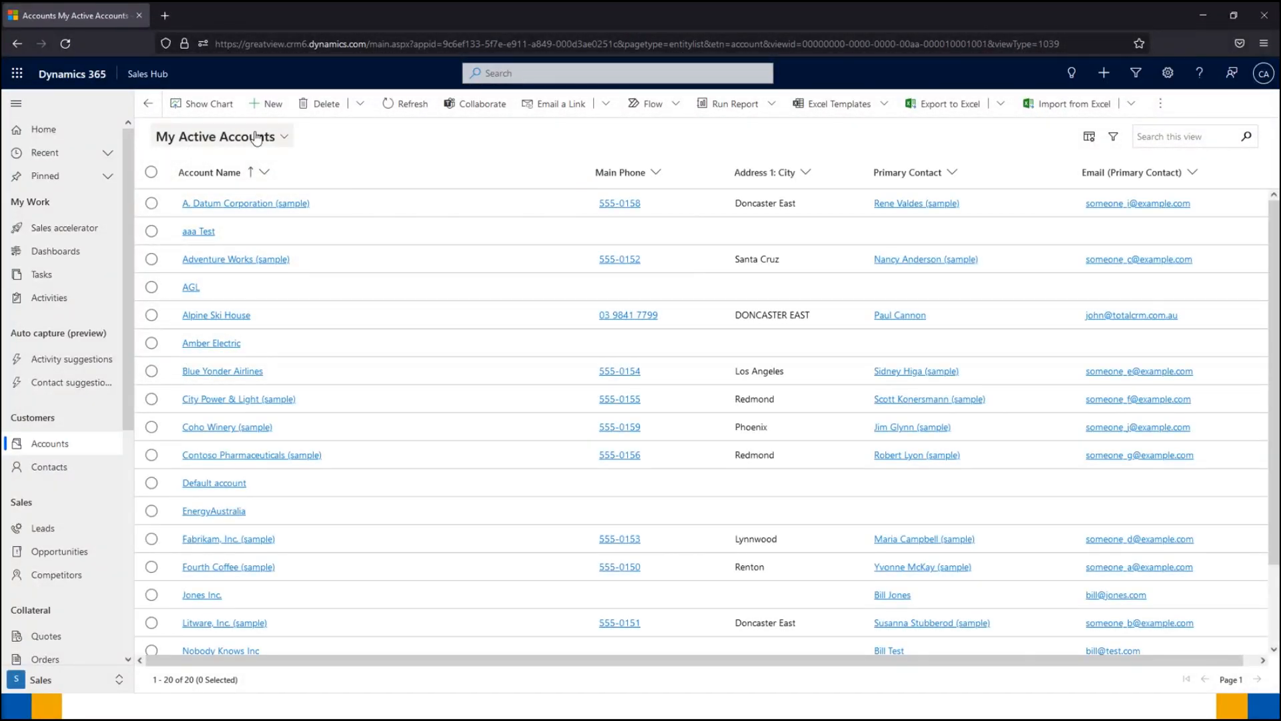
{"action": "left_click", "coordinate": [284, 136]}
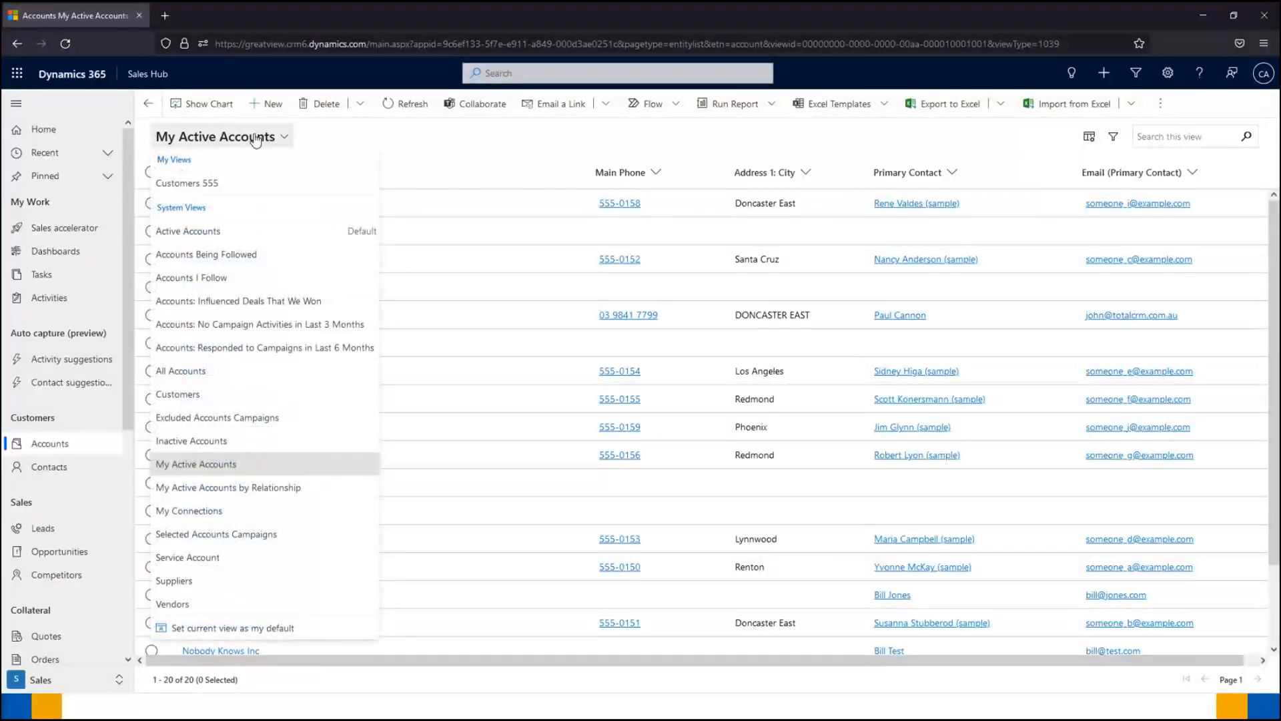
{"action": "mouse_move", "coordinate": [278, 260]}
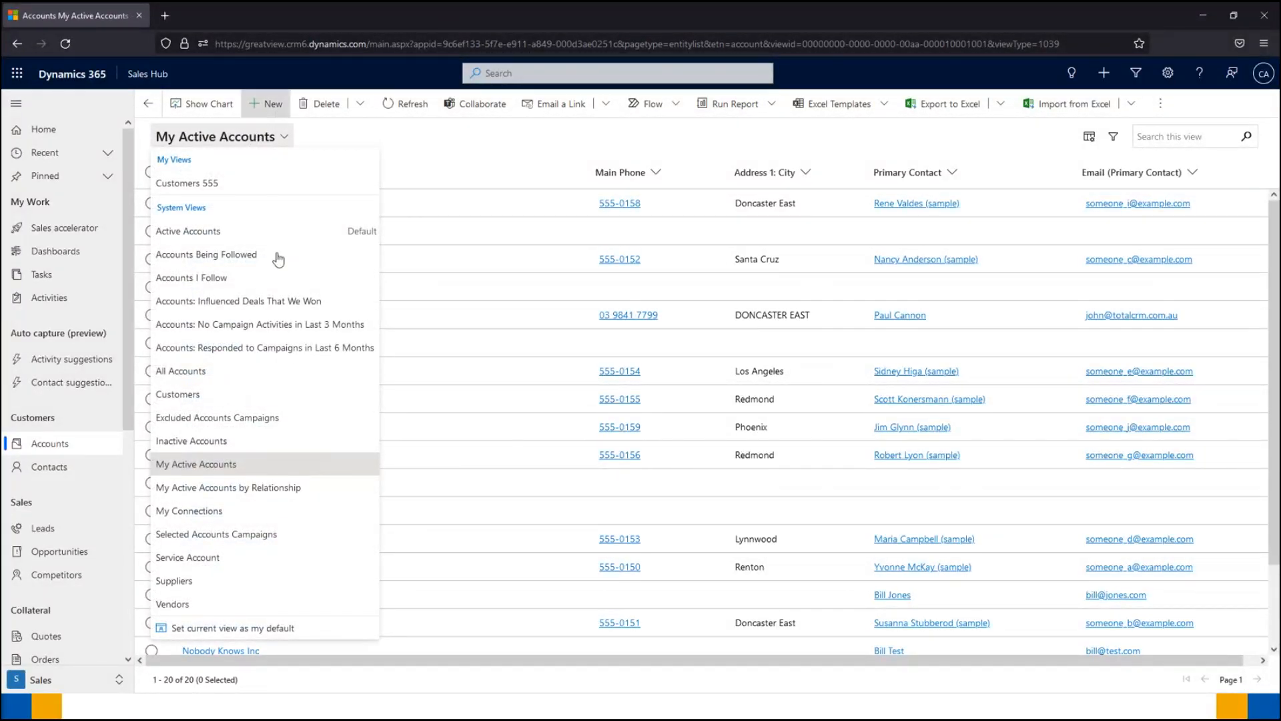
{"action": "mouse_move", "coordinate": [232, 628]}
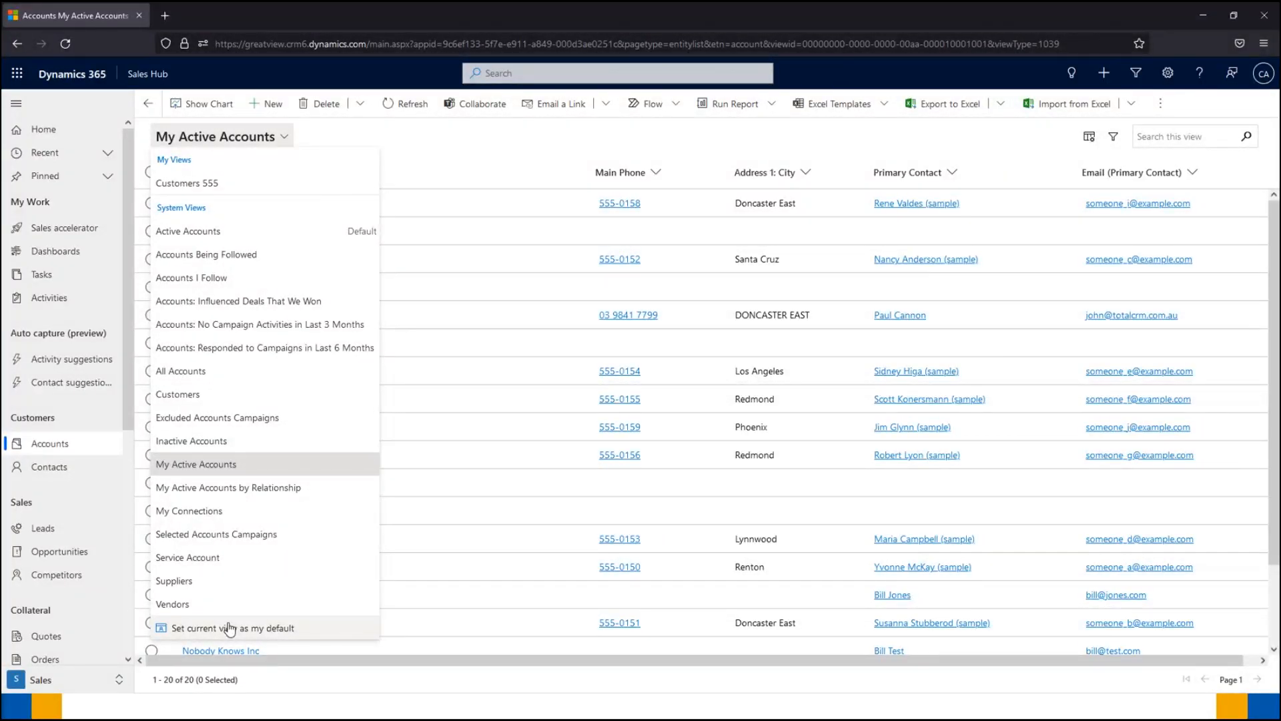
{"action": "mouse_move", "coordinate": [232, 604]}
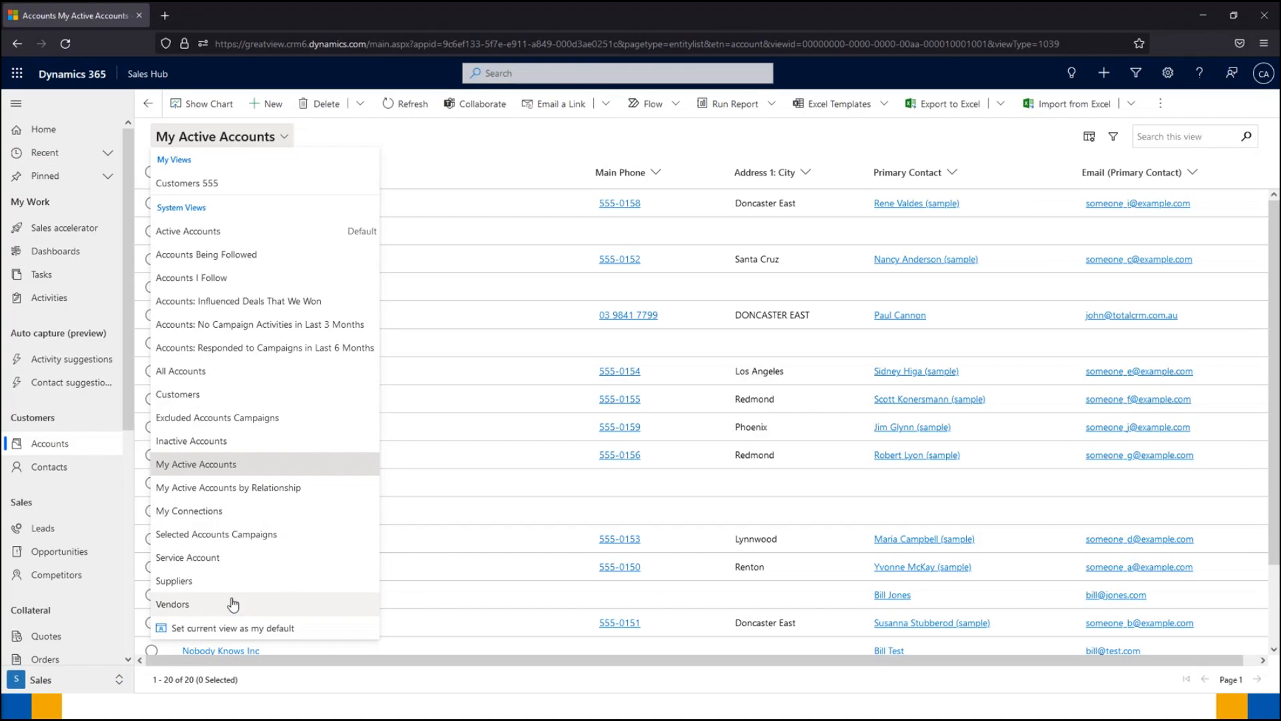
{"action": "left_click", "coordinate": [195, 463]}
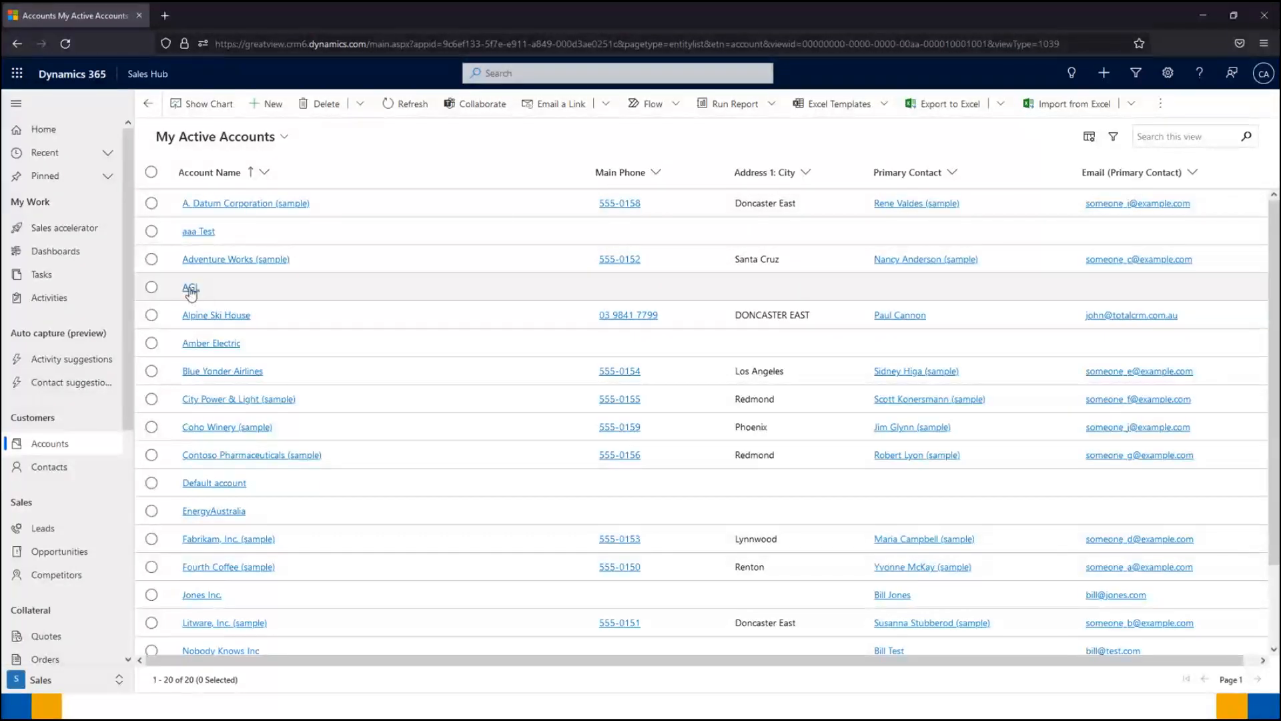
- Open the Alpine Ski House account record in its own separate window
{"action": "left_click", "coordinate": [190, 287]}
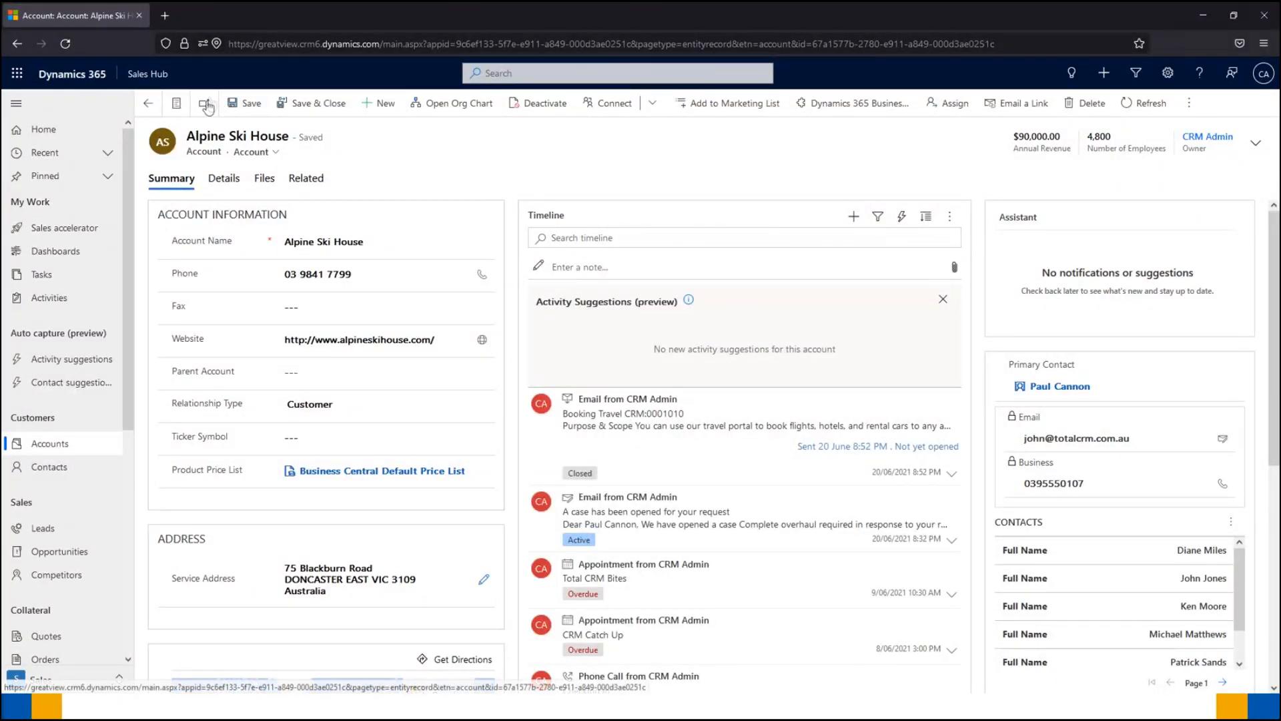
{"action": "mouse_move", "coordinate": [206, 103]}
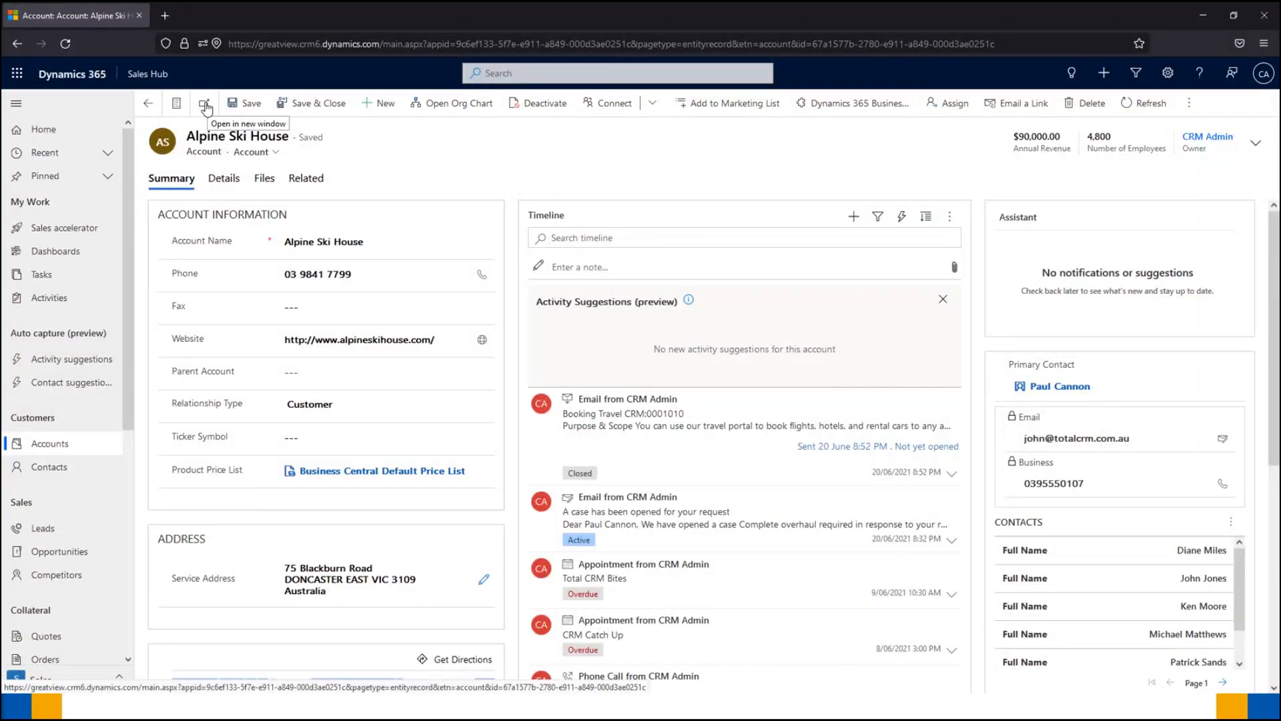
{"action": "left_click", "coordinate": [205, 102]}
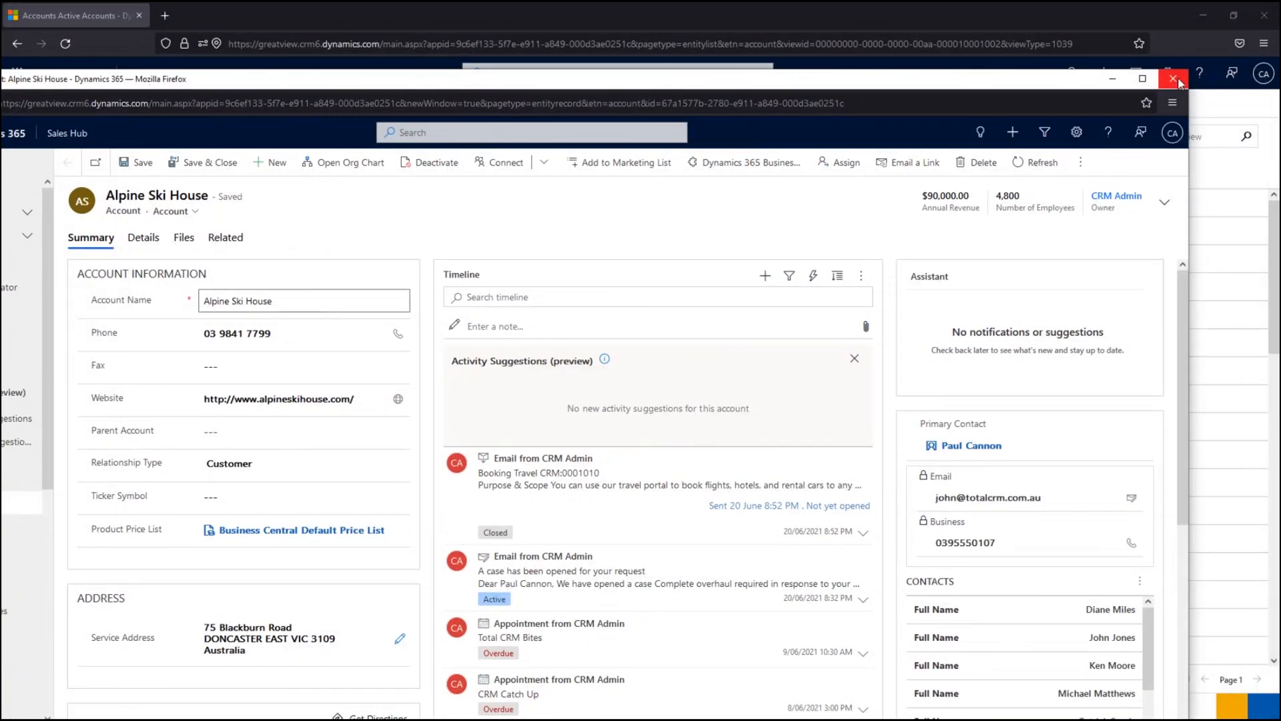
- Close the pop-out window and select Fabrikam, Inc. in the Active Accounts grid
{"action": "left_click", "coordinate": [1173, 80]}
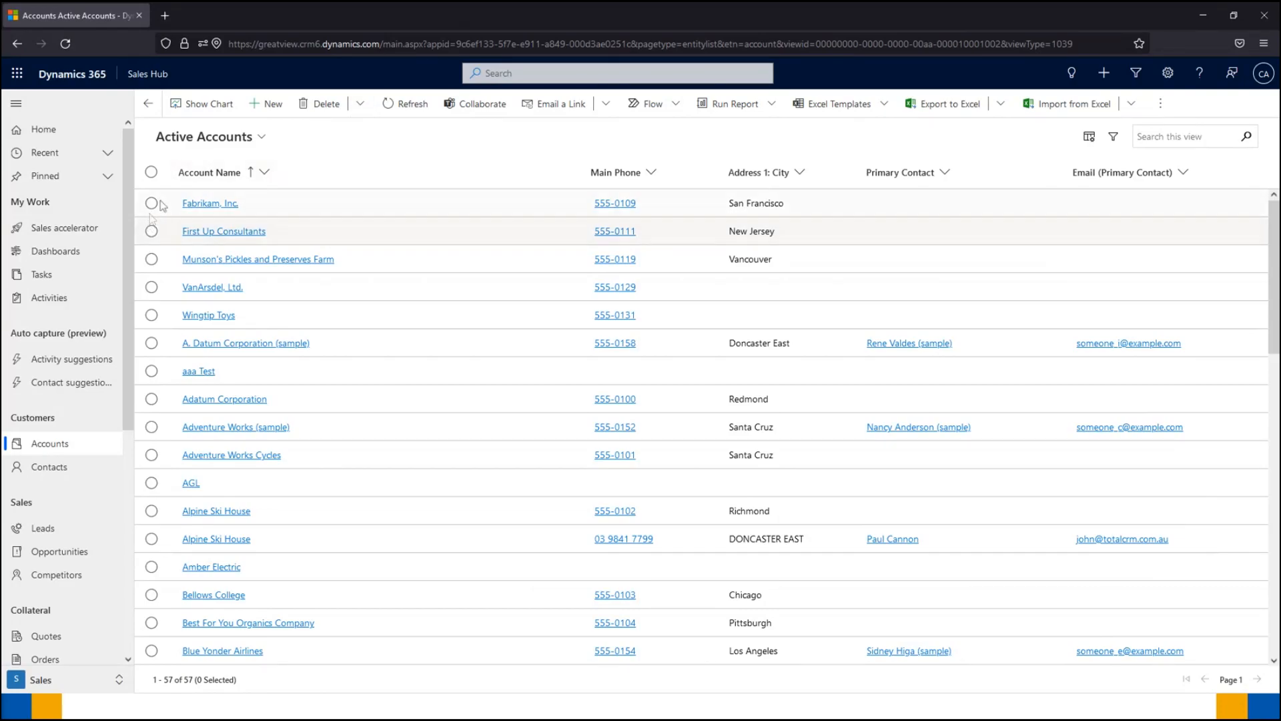
{"action": "left_click", "coordinate": [152, 232]}
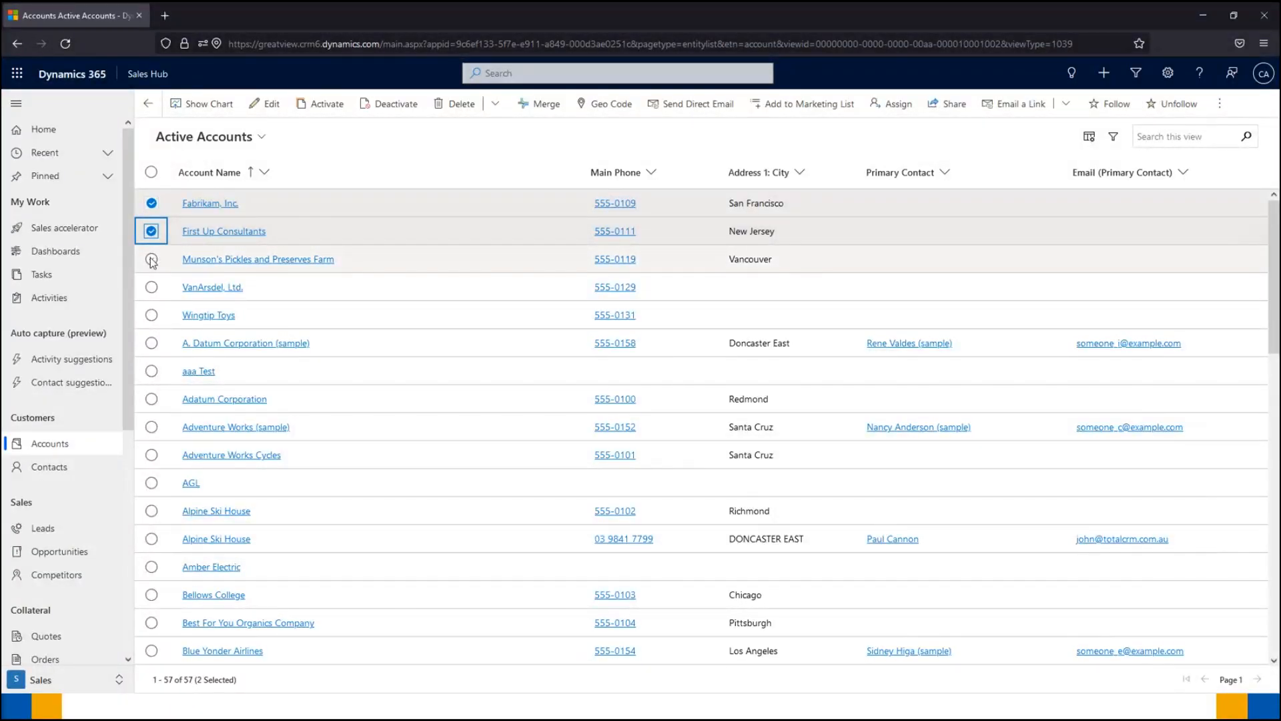
- Add Munson's Pickles and Preserves Farm to the selection and bulk-edit the 3 records
{"action": "left_click", "coordinate": [151, 259]}
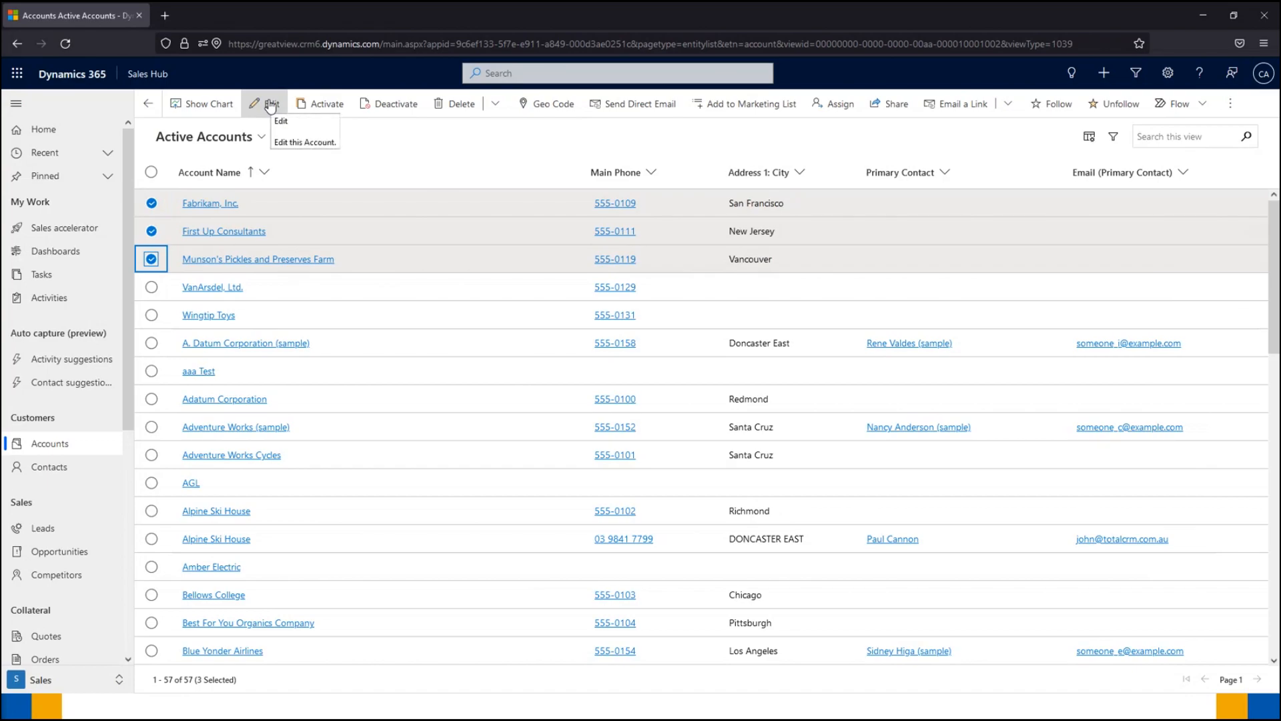
{"action": "left_click", "coordinate": [270, 103]}
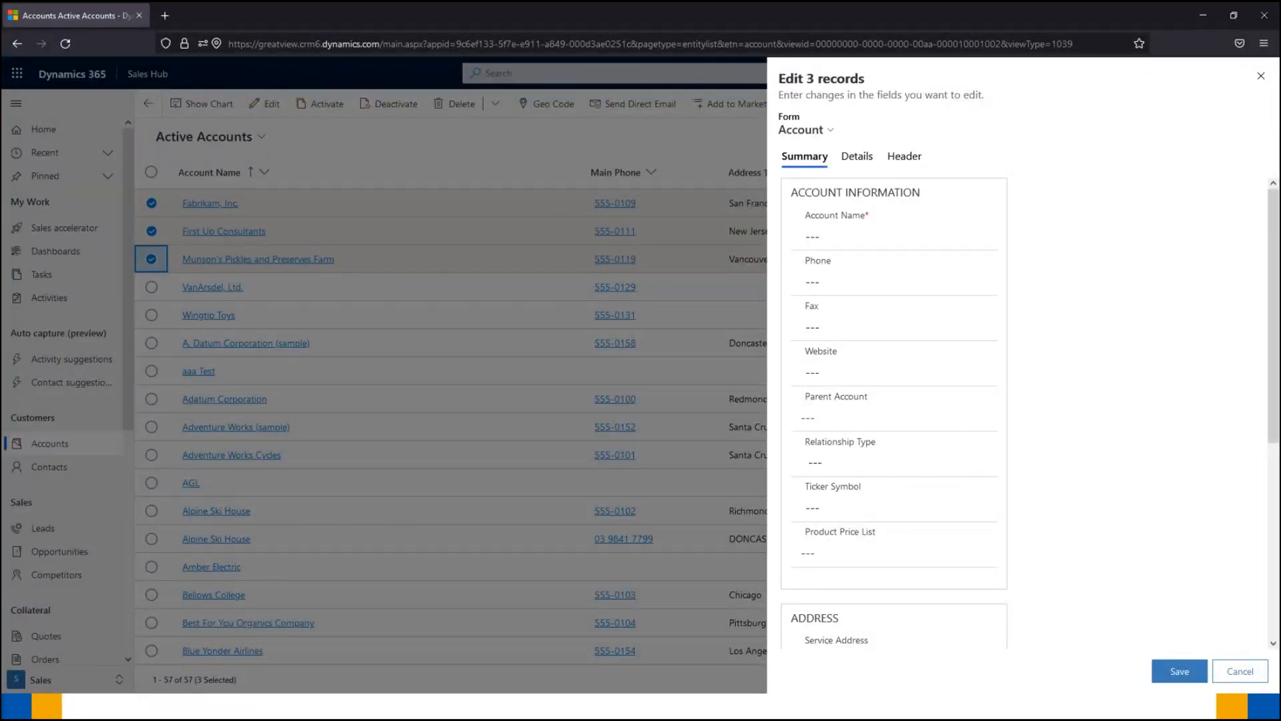
{"action": "mouse_move", "coordinate": [629, 376]}
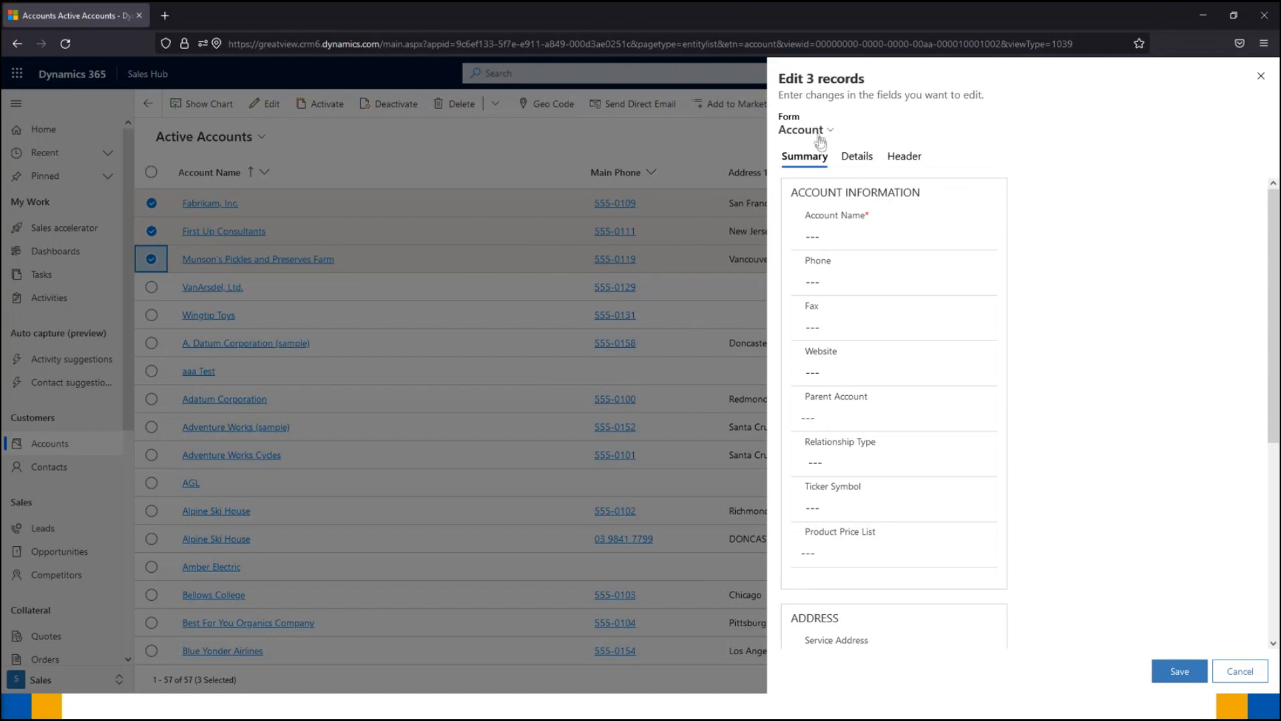
{"action": "left_click", "coordinate": [805, 128]}
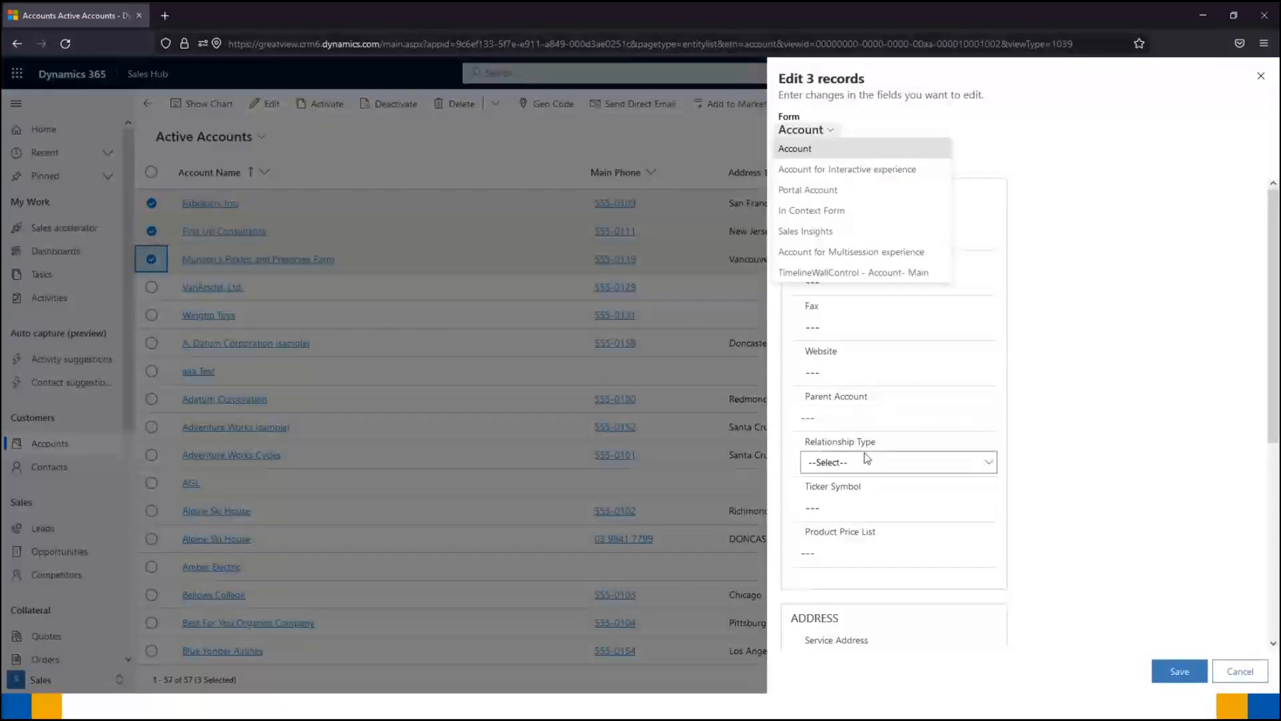
- Choose Customer as the Relationship Type in the Edit 3 records pane
{"action": "left_click", "coordinate": [896, 461]}
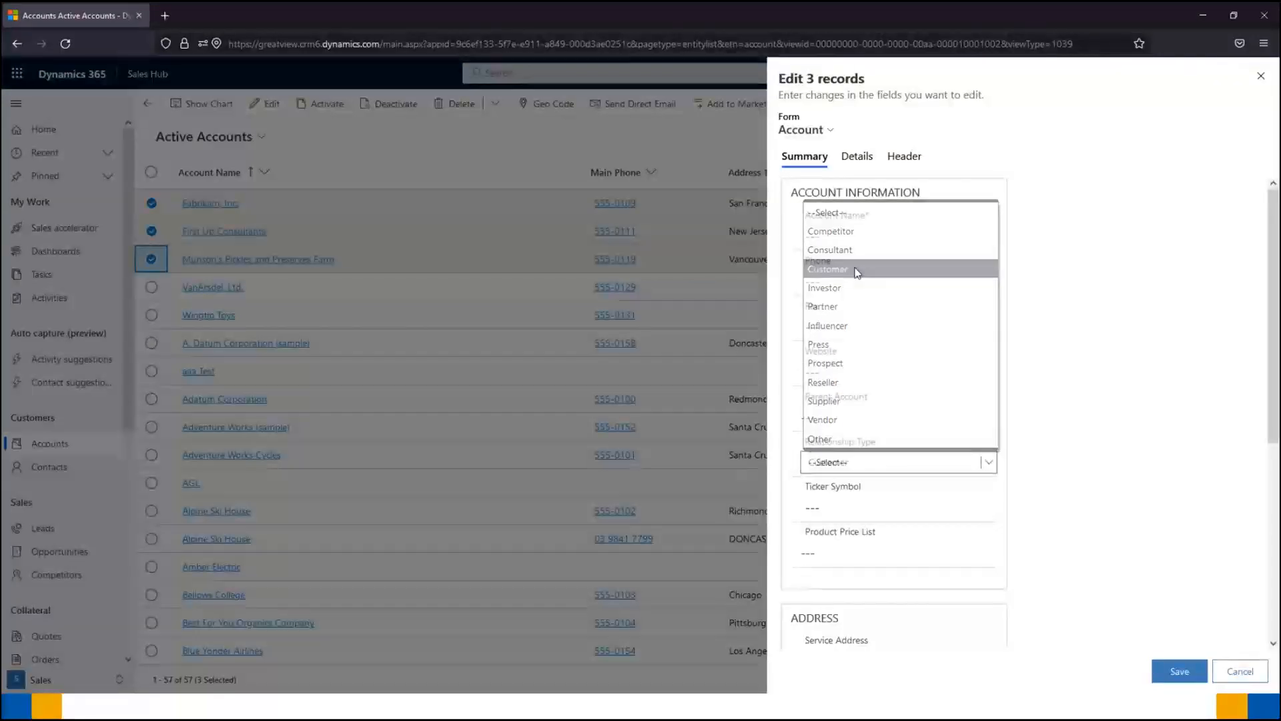
{"action": "left_click", "coordinate": [827, 269]}
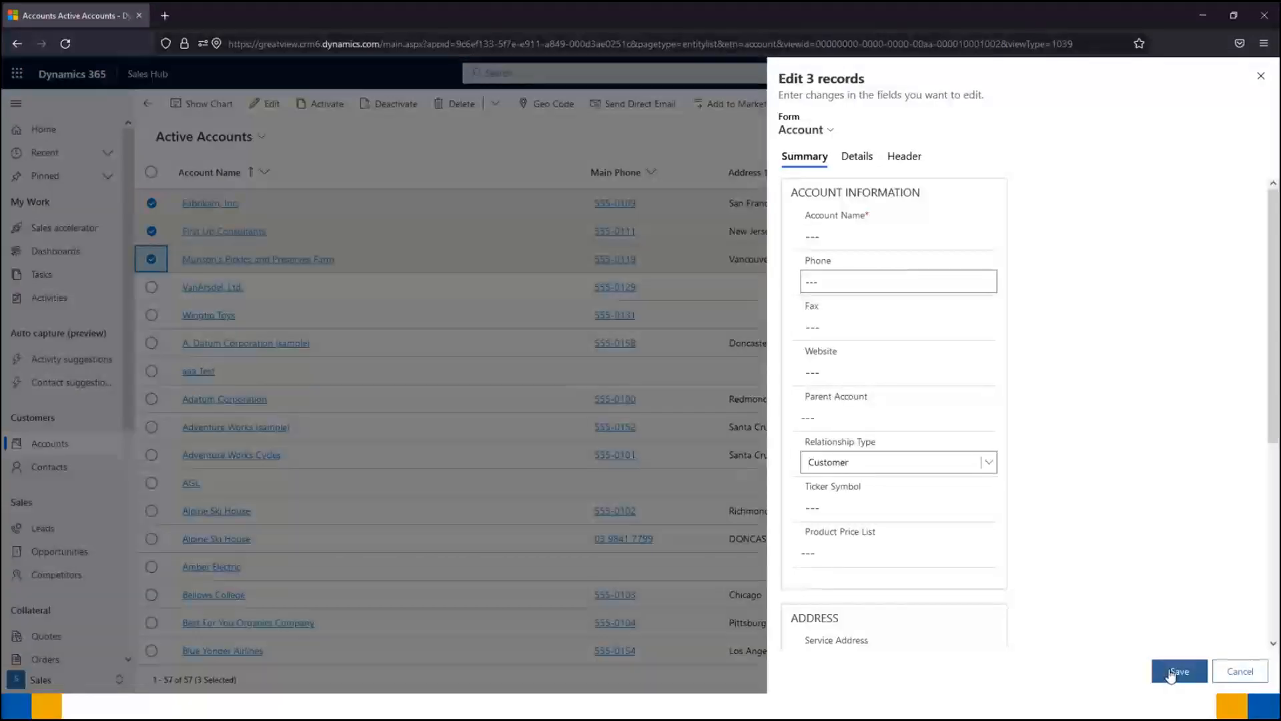
{"action": "mouse_move", "coordinate": [1170, 656]}
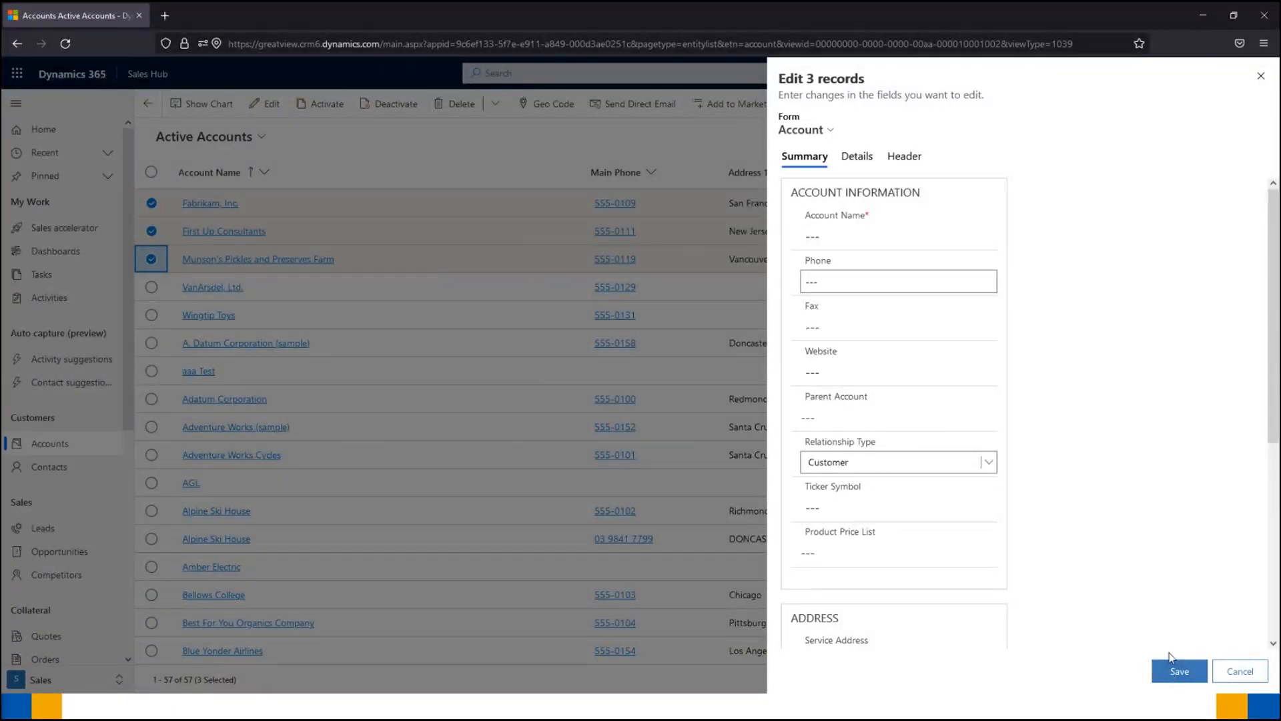
{"action": "mouse_move", "coordinate": [1182, 637]}
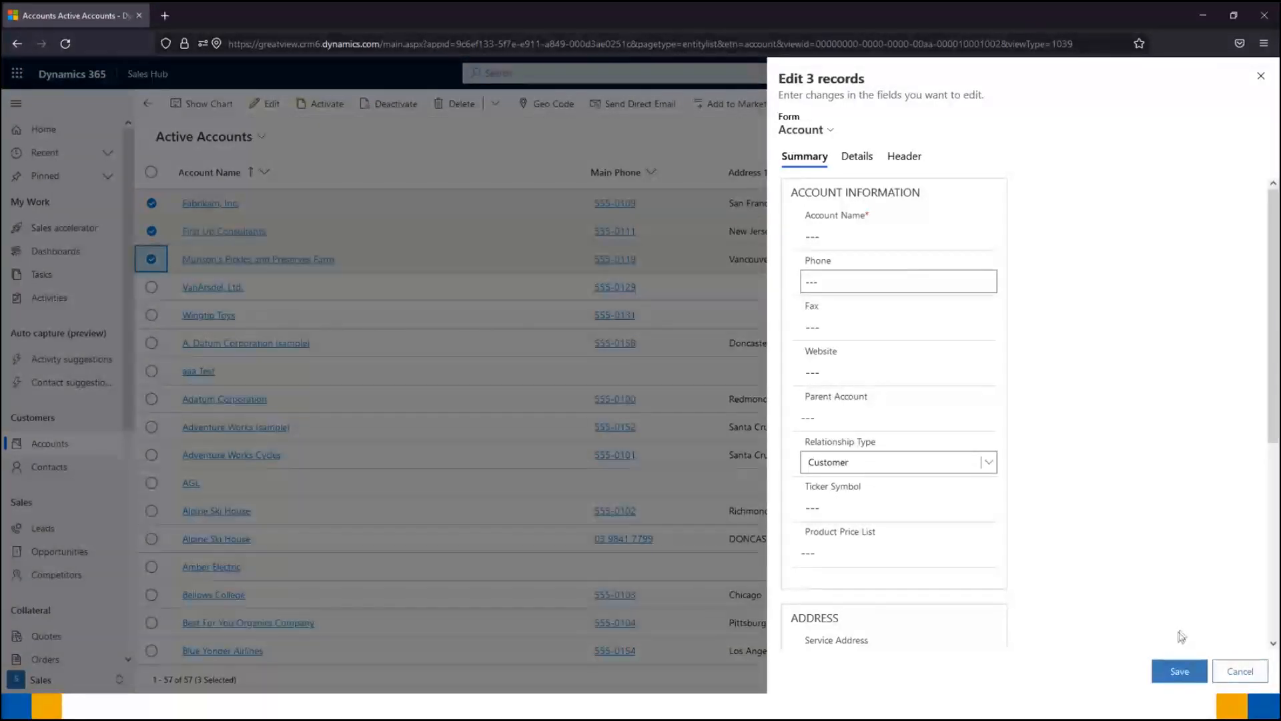
- Save Relationship Type Customer to Fabrikam, First Up Consultants and Munson's
{"action": "left_click", "coordinate": [1179, 670]}
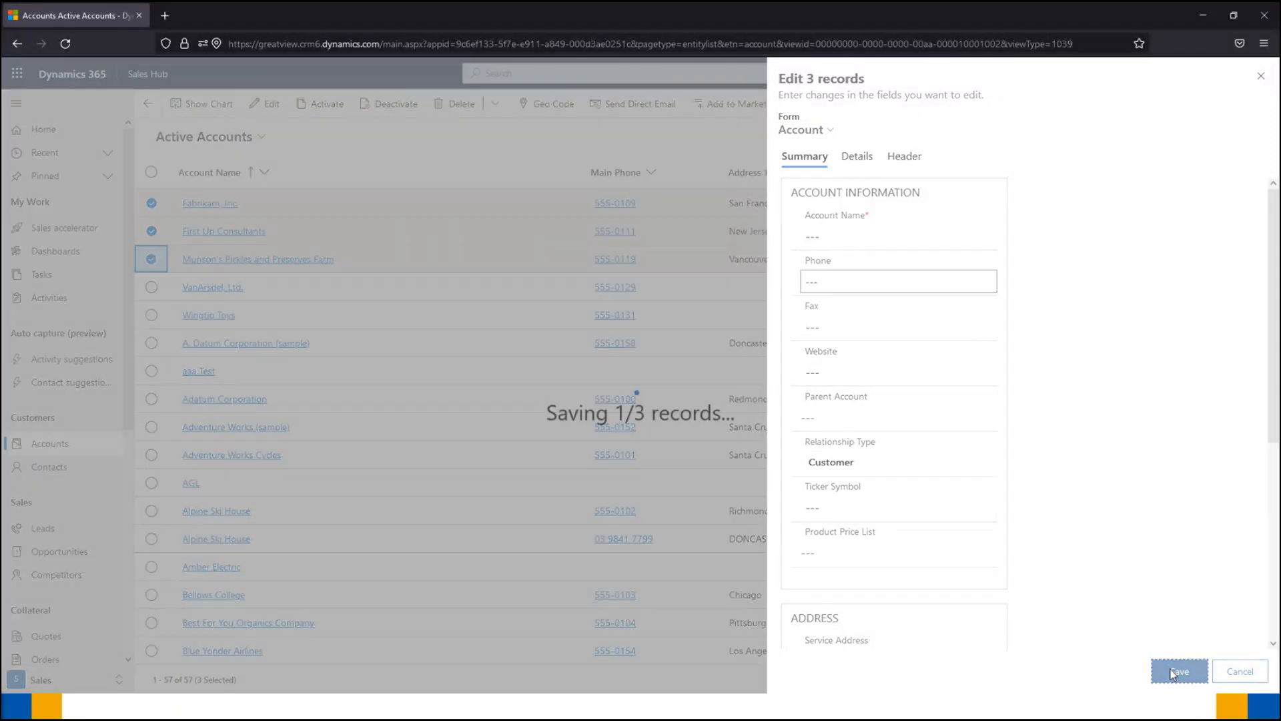
{"action": "left_click", "coordinate": [1178, 670]}
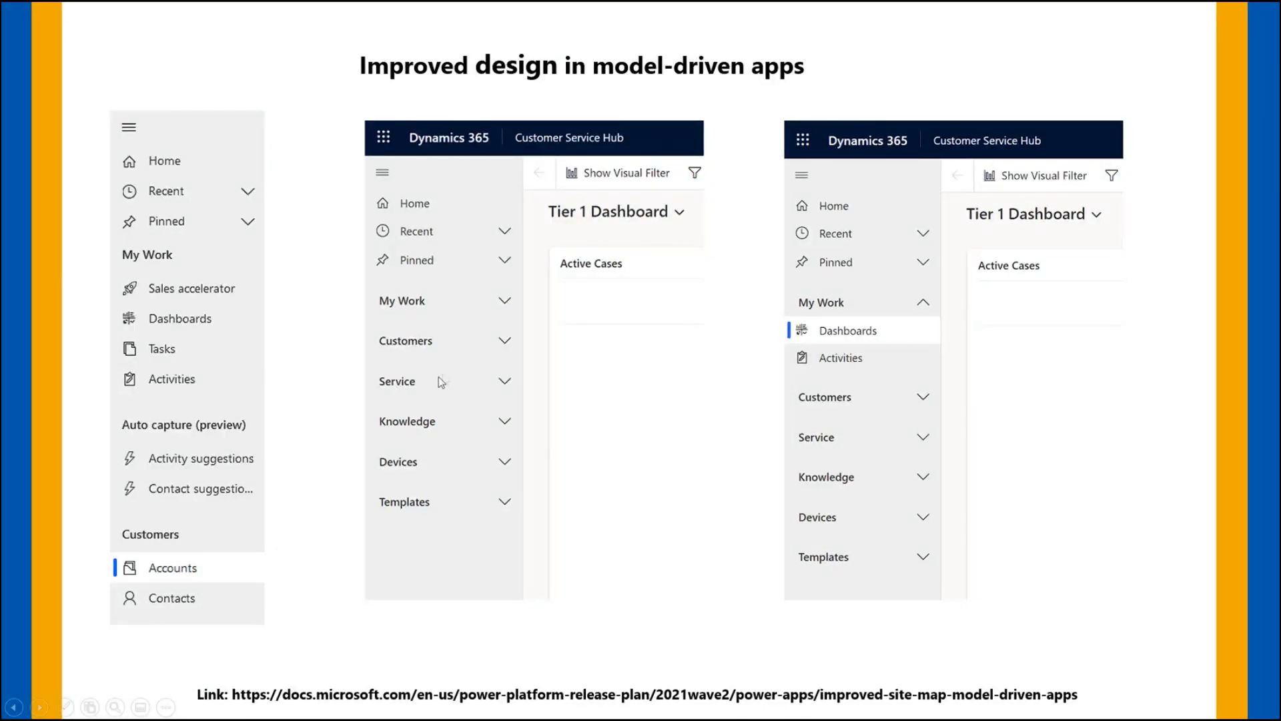
{"action": "mouse_move", "coordinate": [620, 403]}
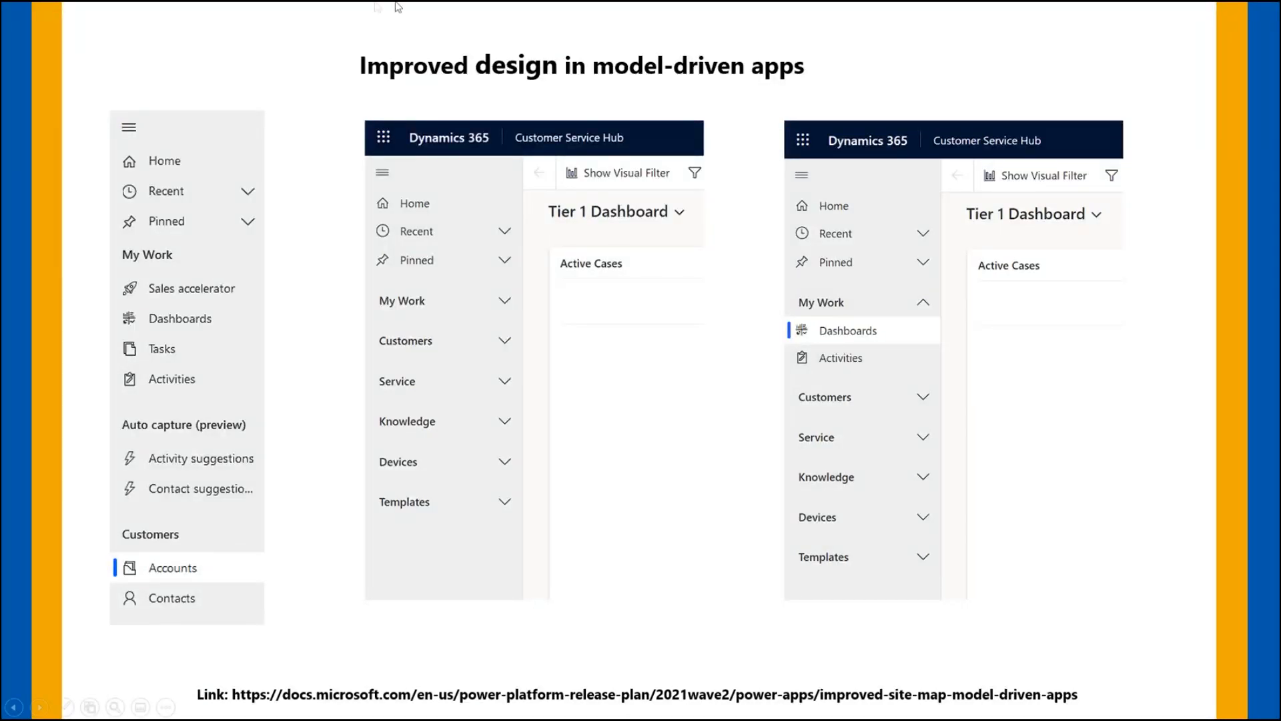
{"action": "mouse_move", "coordinate": [504, 357]}
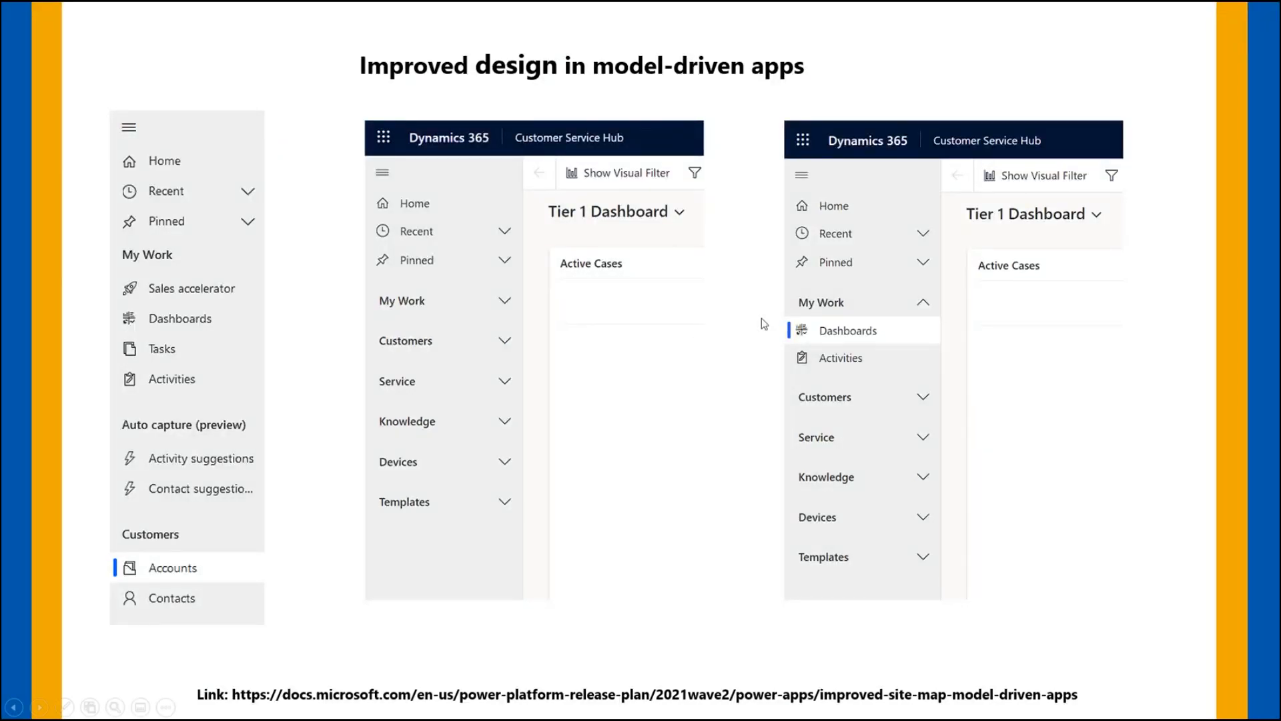
{"action": "mouse_move", "coordinate": [636, 310]}
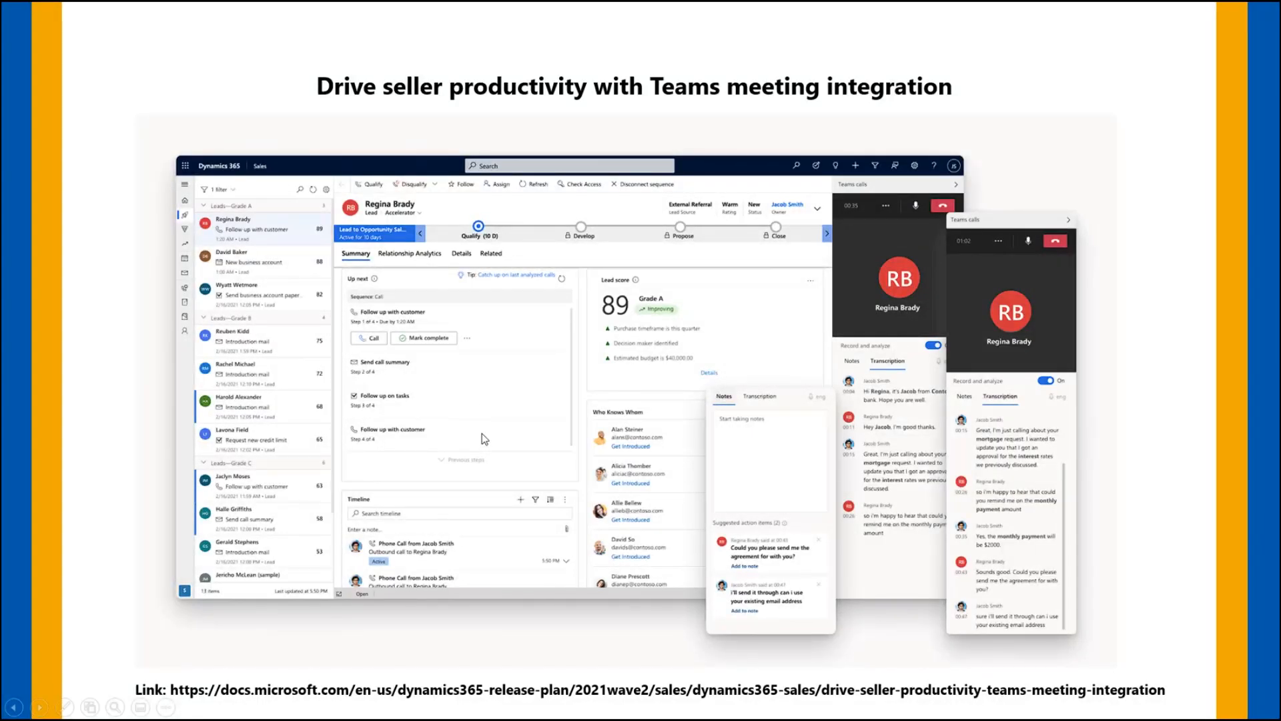
{"action": "mouse_move", "coordinate": [756, 482]}
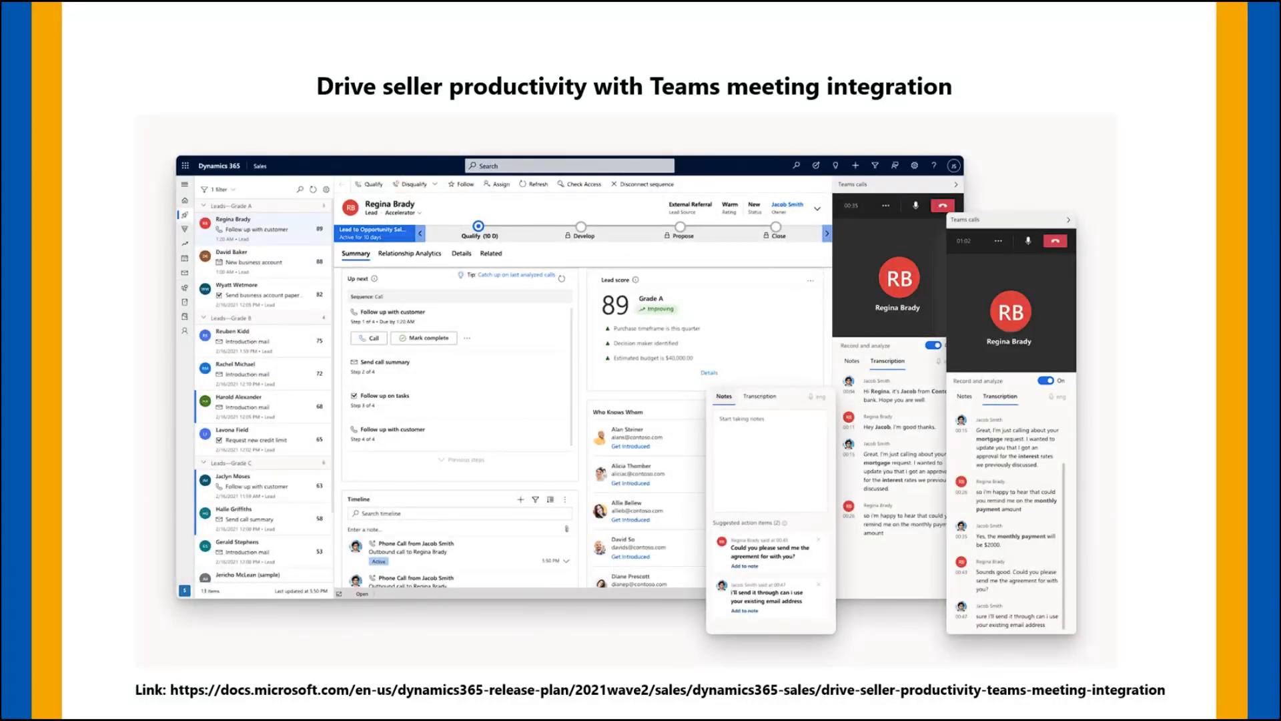
{"action": "mouse_move", "coordinate": [533, 283]}
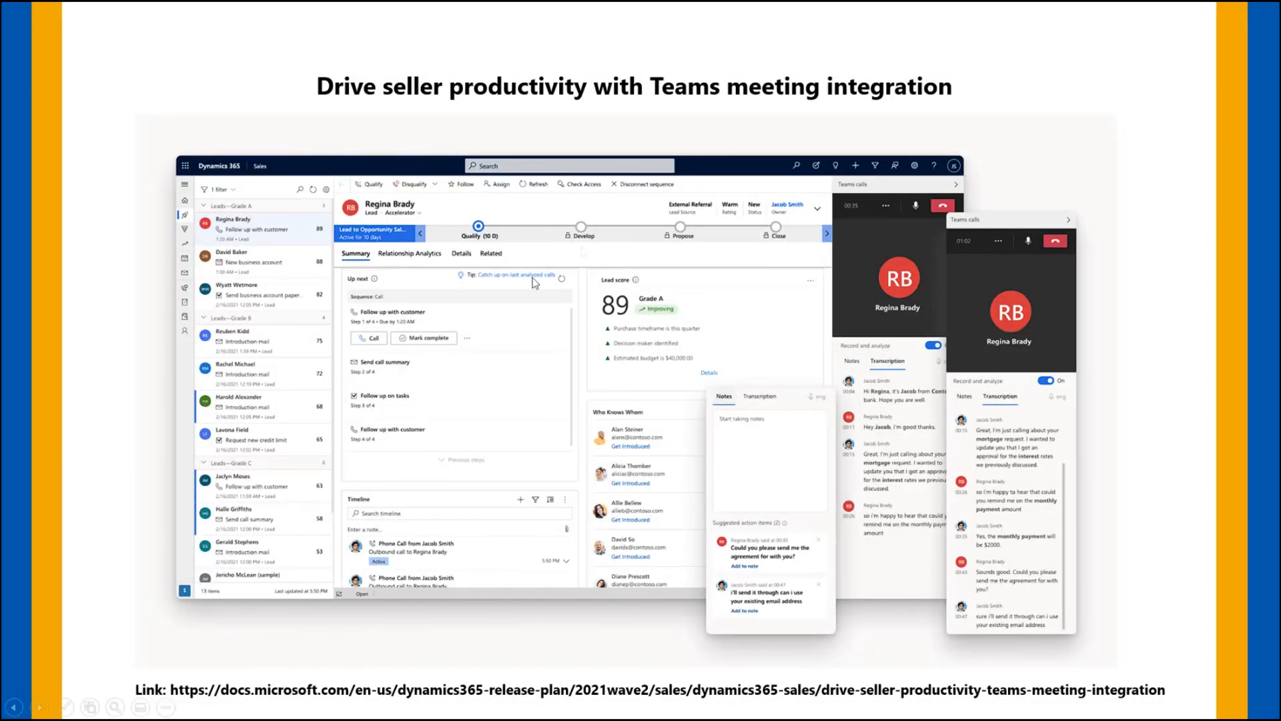
{"action": "mouse_move", "coordinate": [596, 328]}
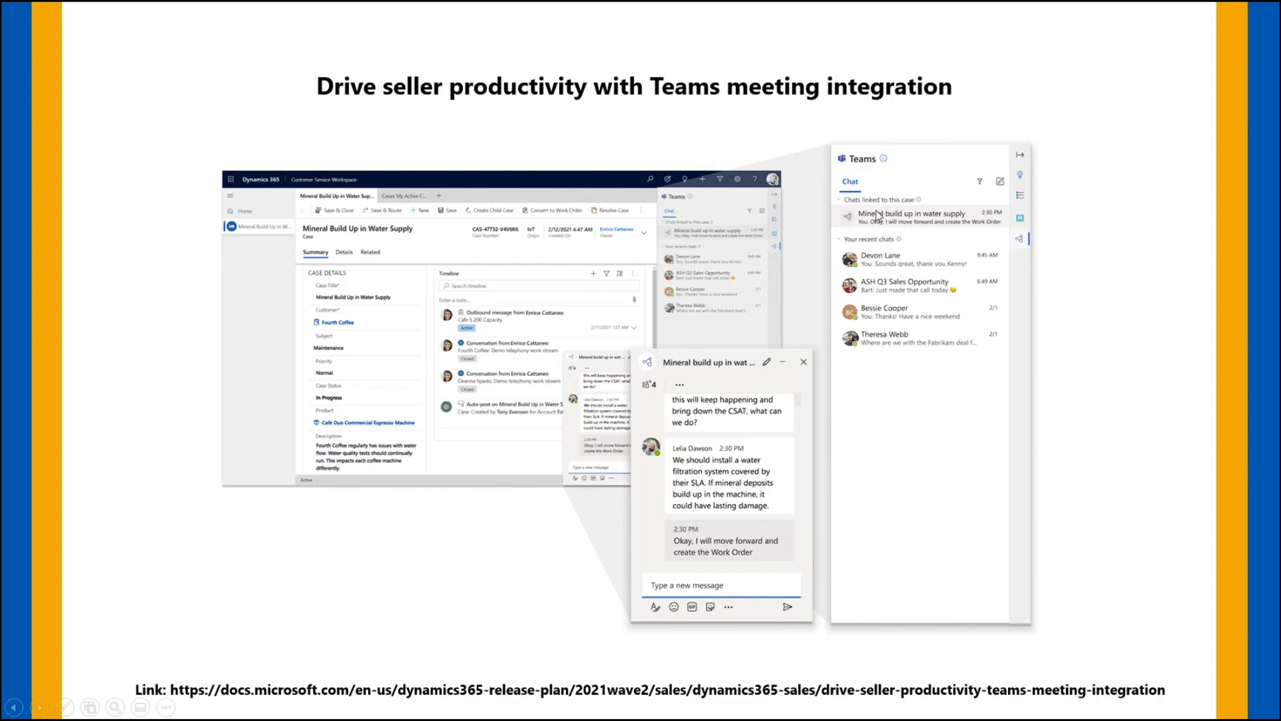
{"action": "mouse_move", "coordinate": [915, 221]}
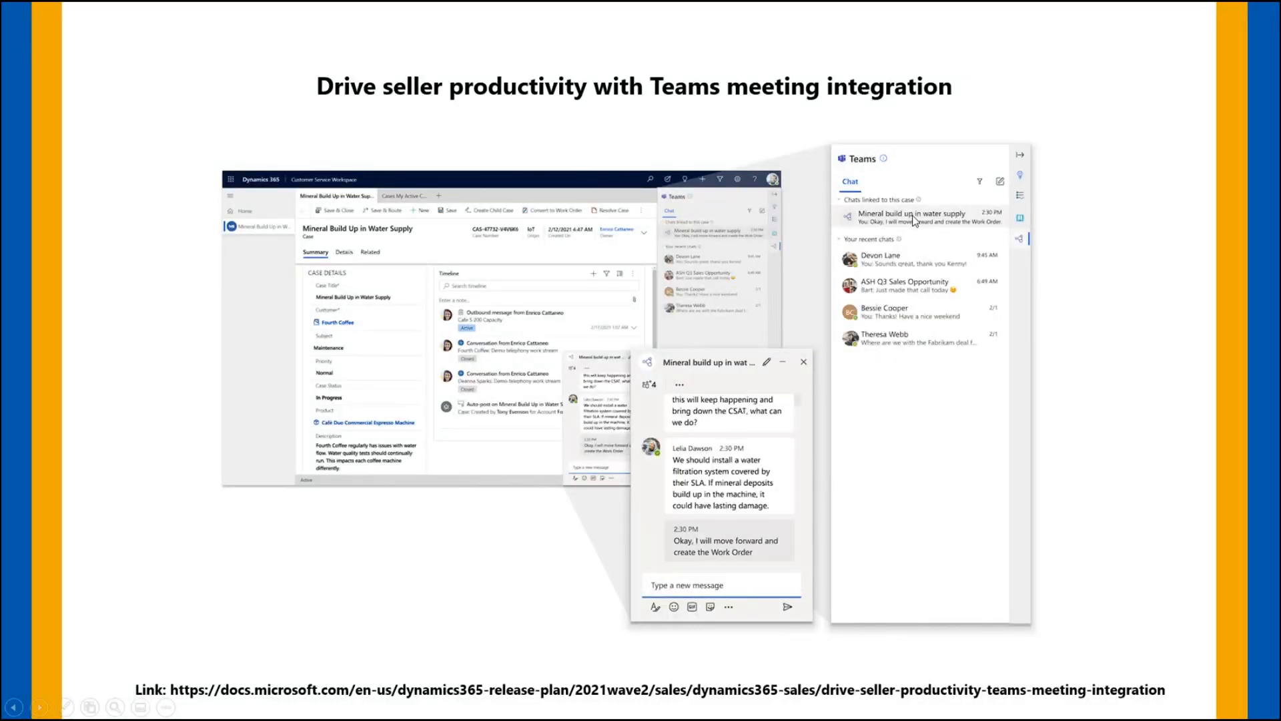